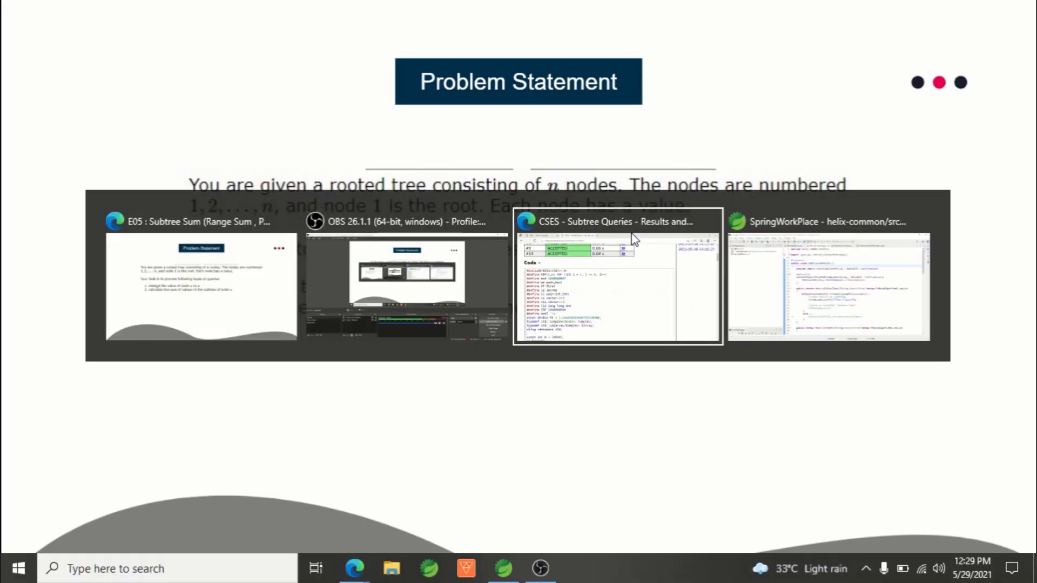
Switch to the Edge window titled 'CSES - Subtree Queries'.
{"action": "left_click", "coordinate": [618, 278]}
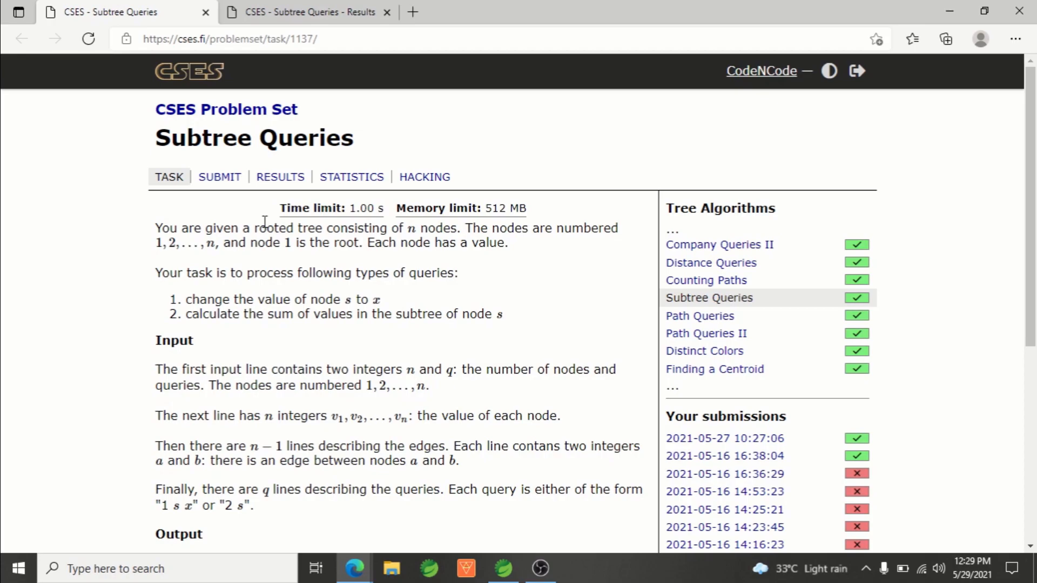
{"action": "mouse_move", "coordinate": [264, 221]}
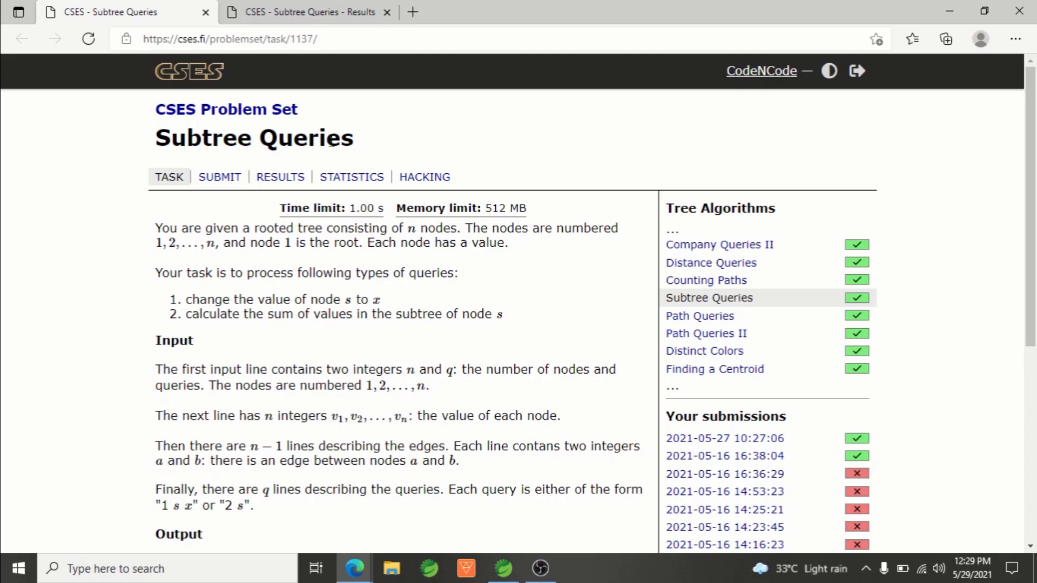
Switch to the Subtree Queries Results tab and scroll down to the submitted code.
{"action": "left_click", "coordinate": [307, 12]}
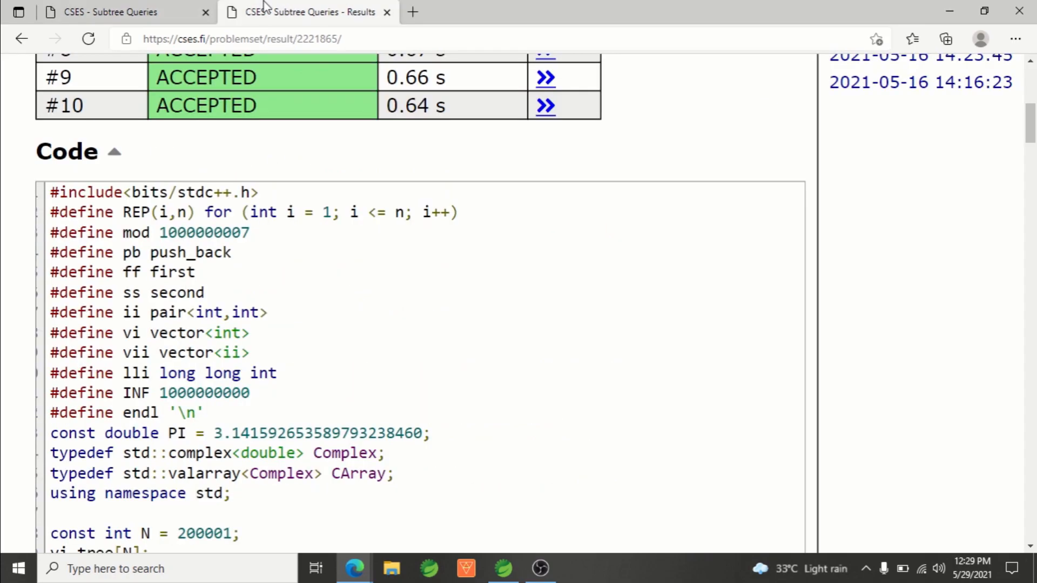
{"action": "mouse_move", "coordinate": [343, 303]}
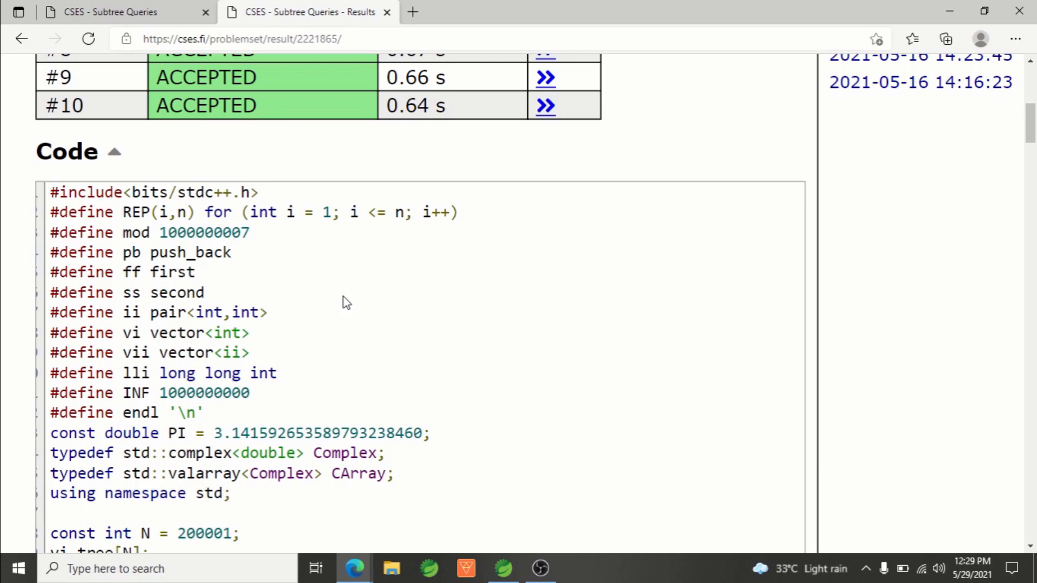
{"action": "scroll", "scroll_direction": "down", "scroll_amount": 3}
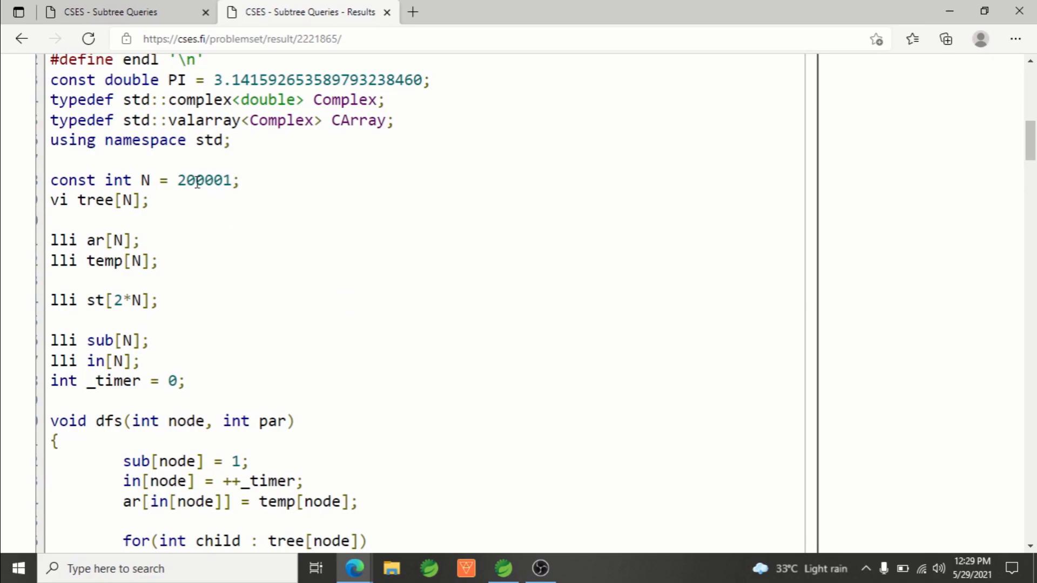
{"action": "mouse_move", "coordinate": [59, 200]}
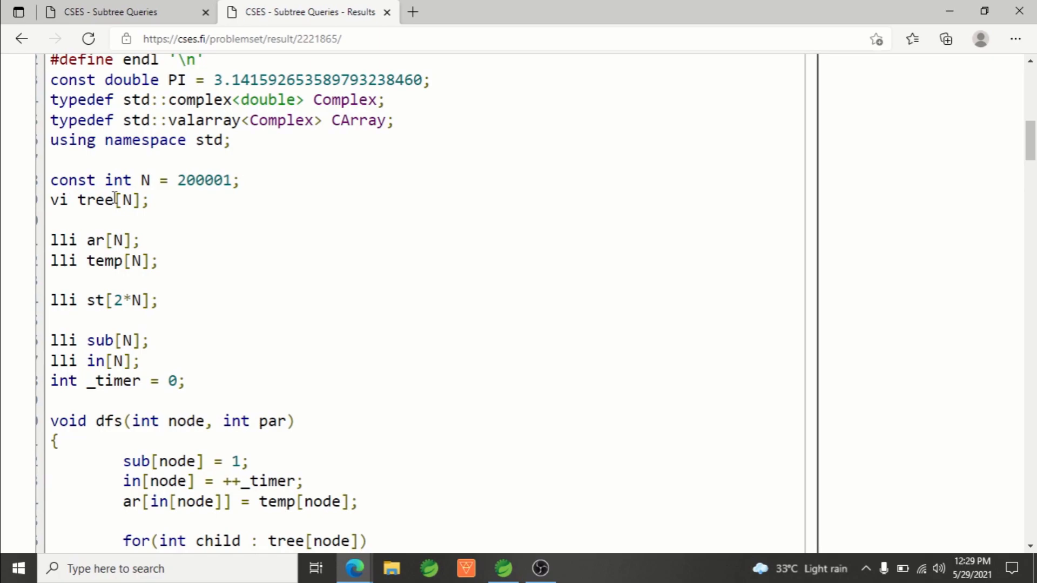
{"action": "scroll", "scroll_direction": "down", "scroll_amount": 3}
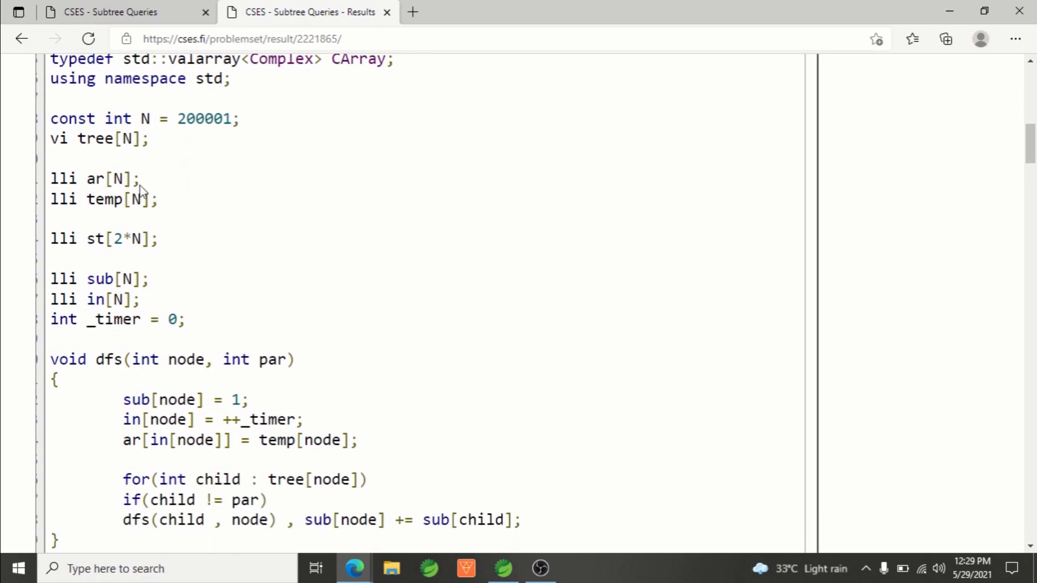
{"action": "mouse_move", "coordinate": [165, 201]}
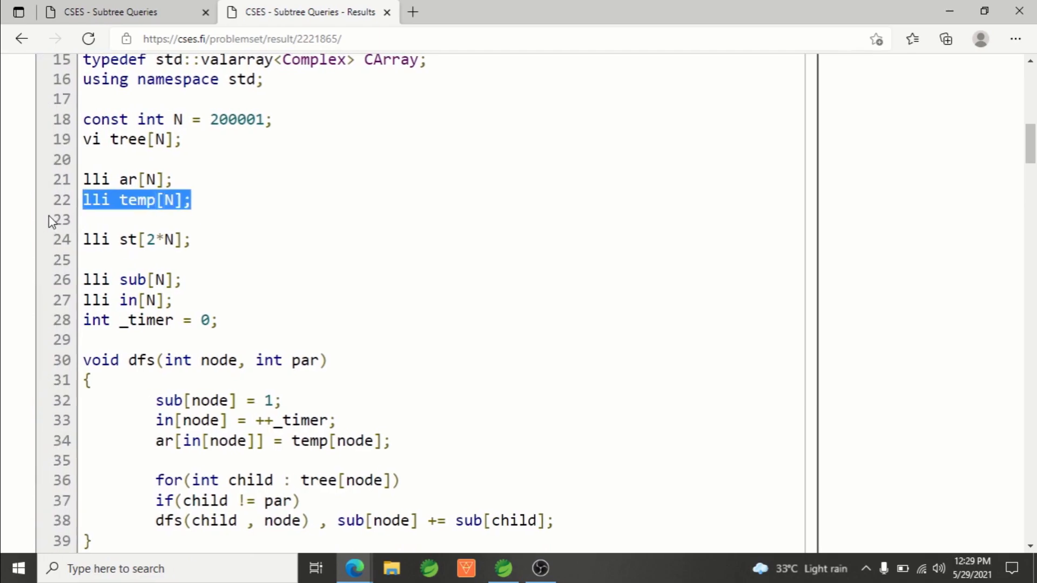
Highlight the temp, ar and sub array declarations in the solution code.
{"action": "left_click", "coordinate": [185, 180]}
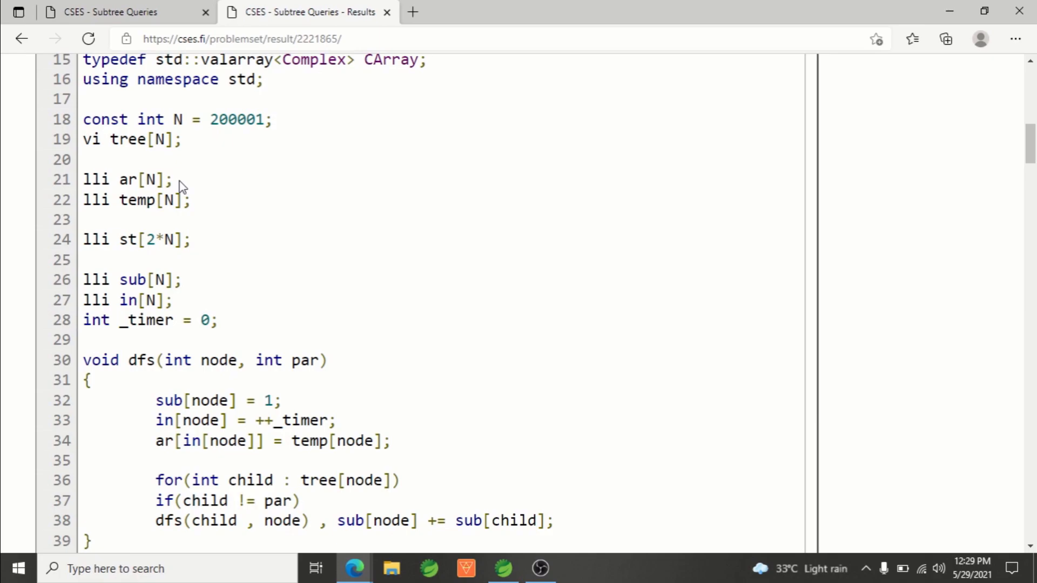
{"action": "mouse_move", "coordinate": [81, 221]}
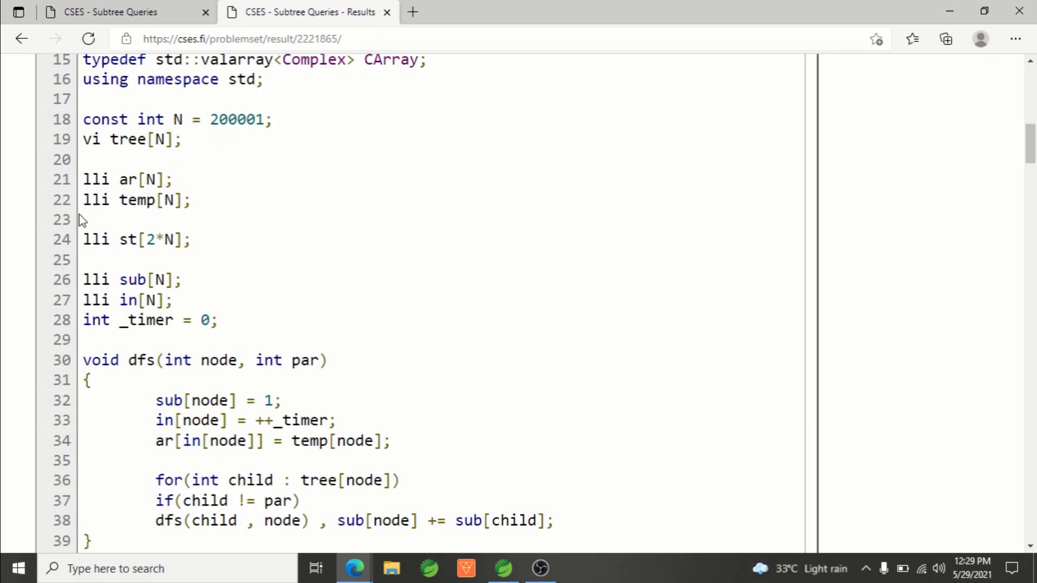
{"action": "double_click", "coordinate": [97, 200]}
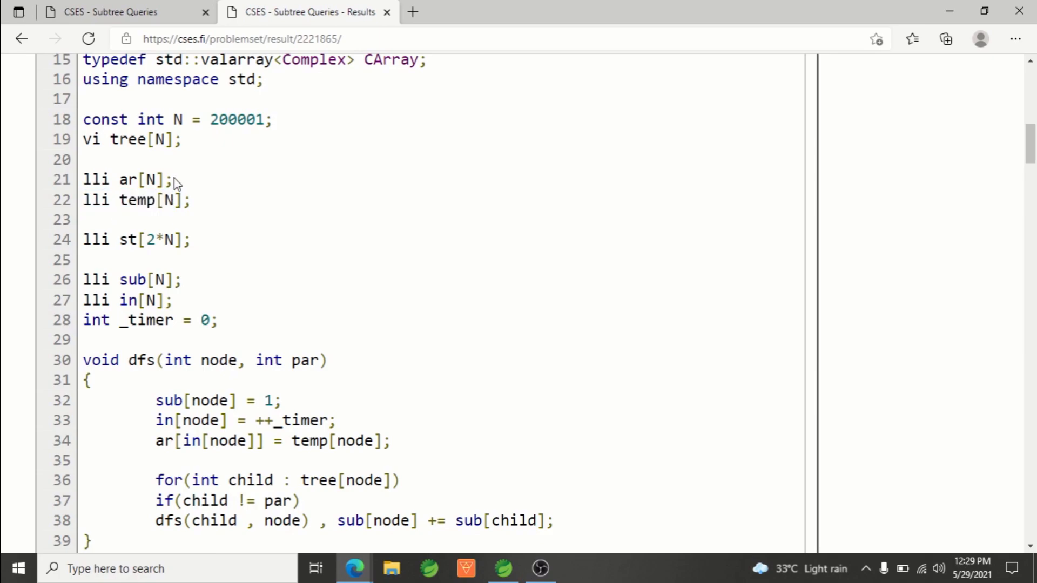
{"action": "triple_click", "coordinate": [129, 179]}
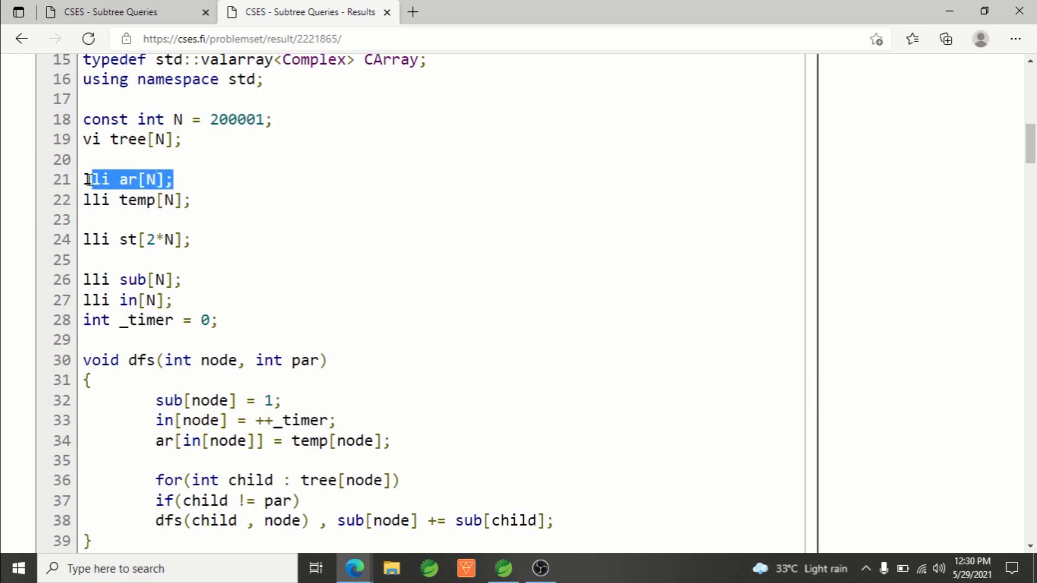
{"action": "left_click", "coordinate": [187, 180]}
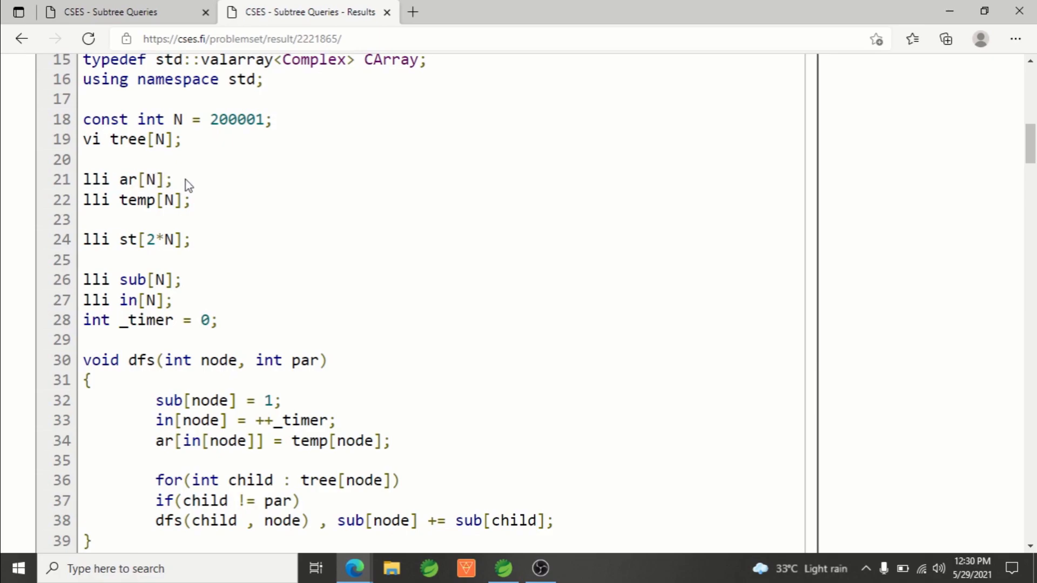
{"action": "double_click", "coordinate": [127, 179]}
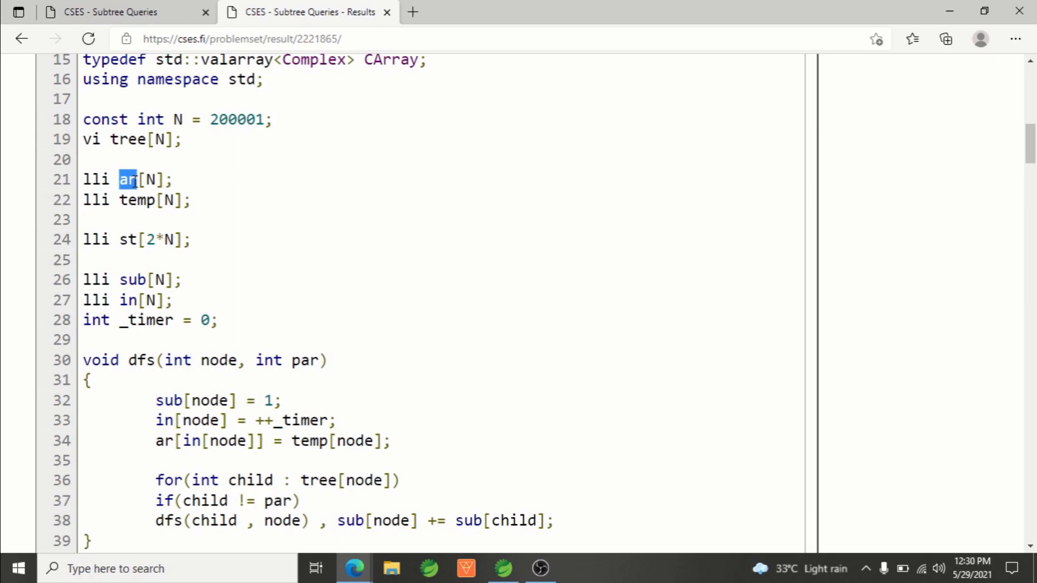
{"action": "mouse_move", "coordinate": [277, 200]}
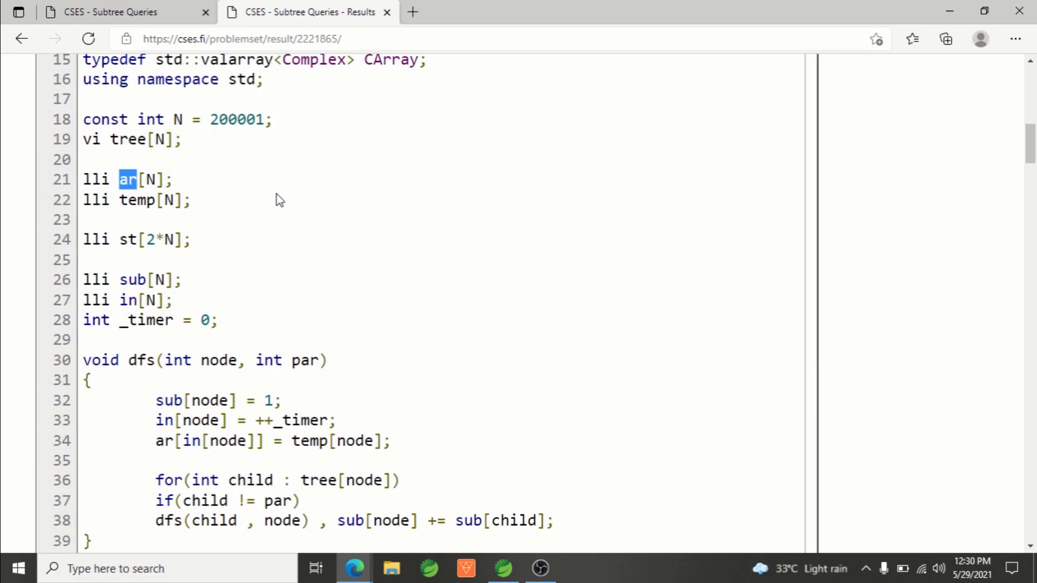
{"action": "scroll", "scroll_direction": "down", "scroll_amount": 3}
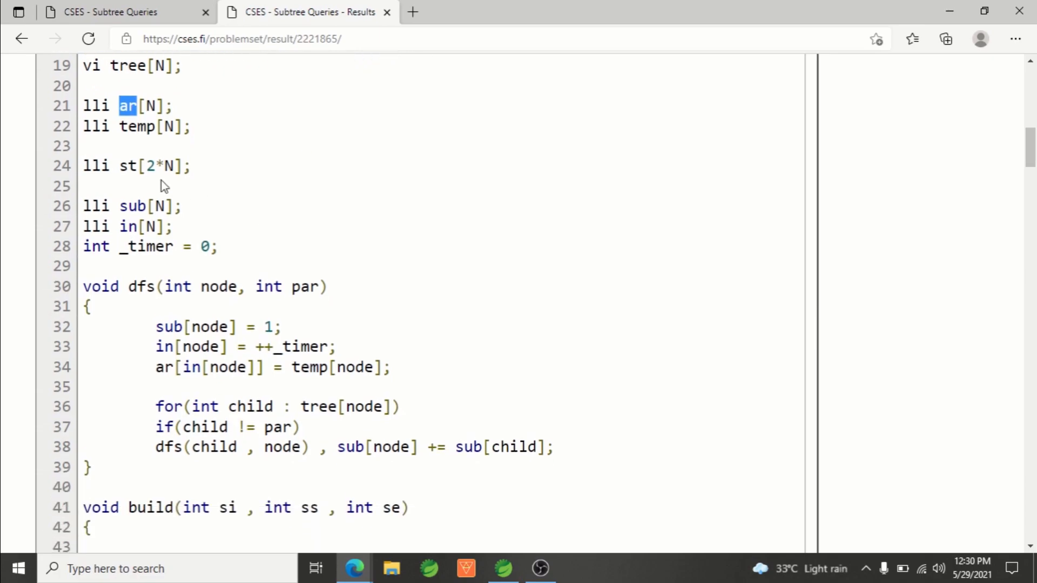
{"action": "double_click", "coordinate": [150, 206]}
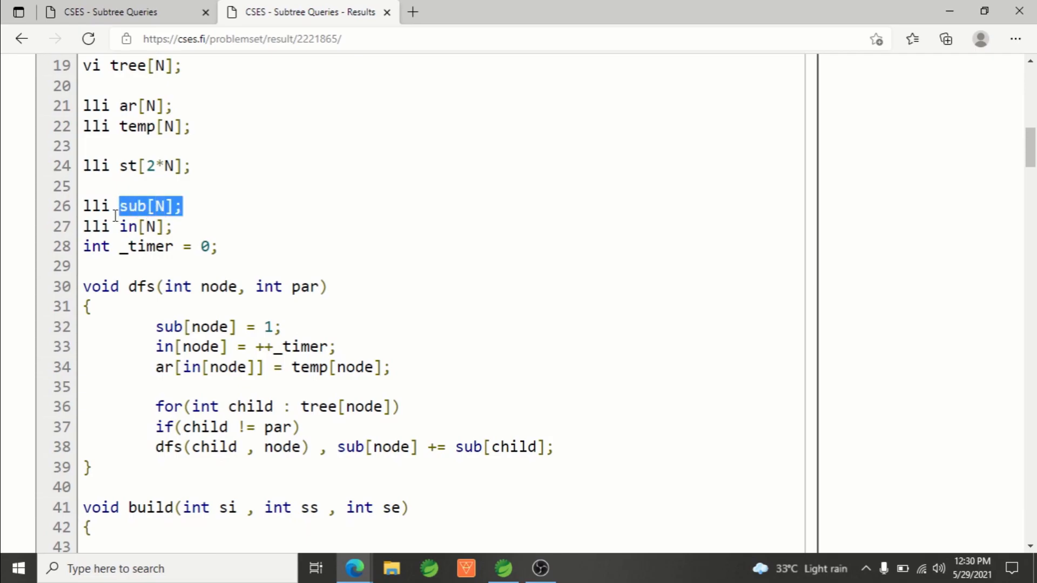
{"action": "left_click", "coordinate": [127, 226]}
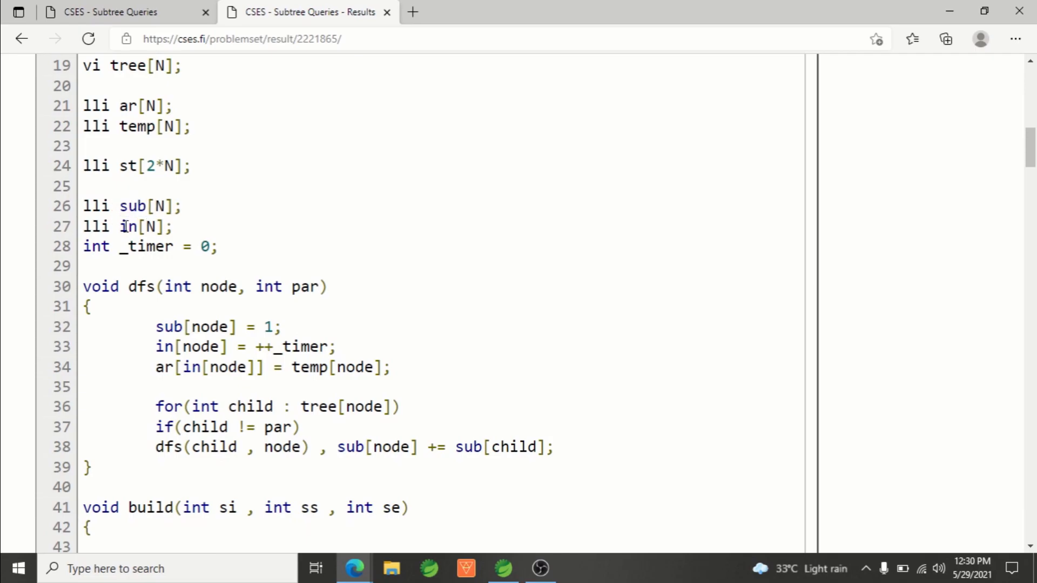
{"action": "mouse_move", "coordinate": [160, 256]}
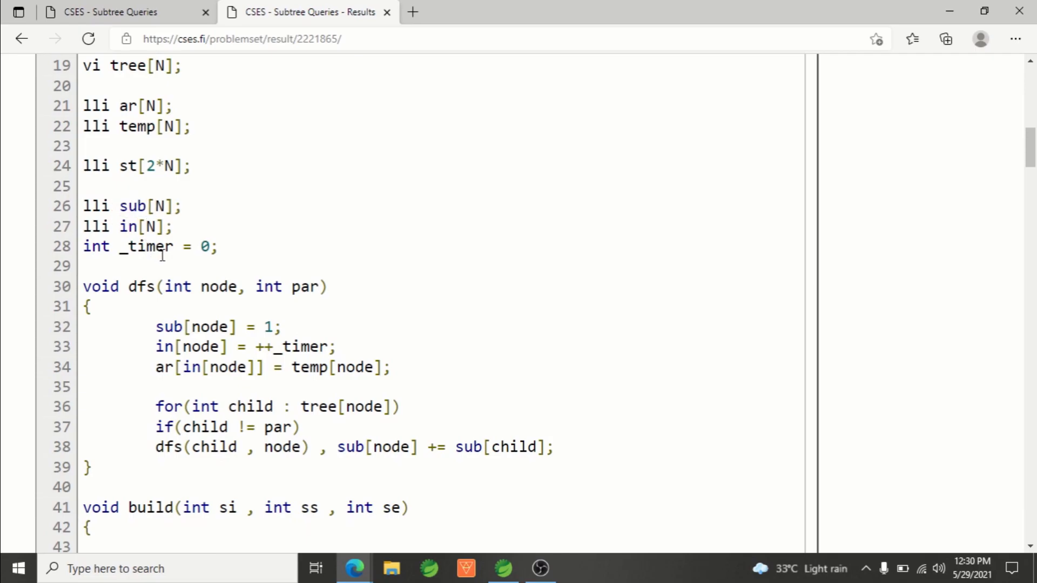
{"action": "scroll", "scroll_direction": "down", "scroll_amount": 3}
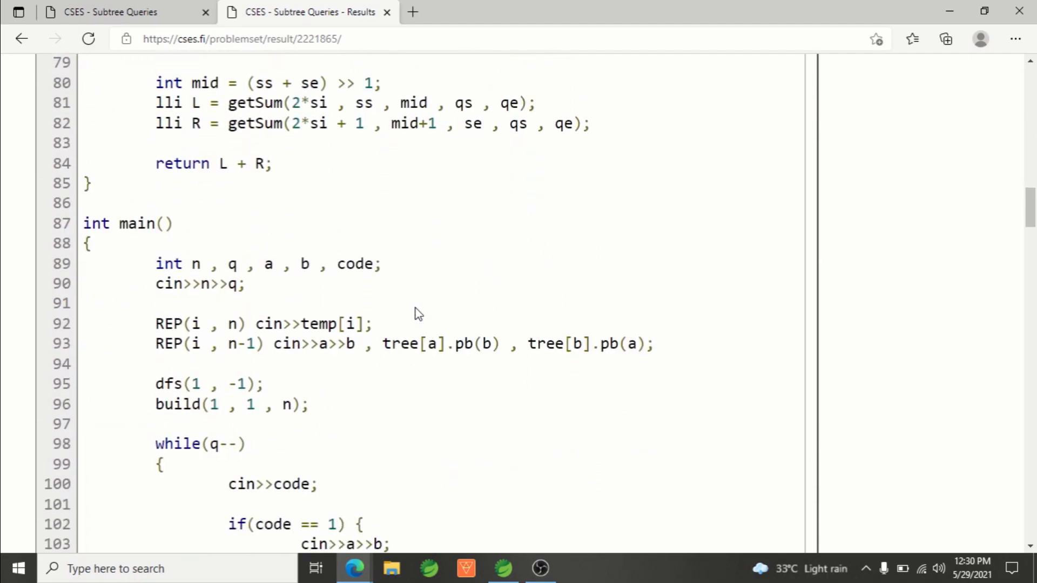
{"action": "scroll", "scroll_direction": "down", "scroll_amount": 3}
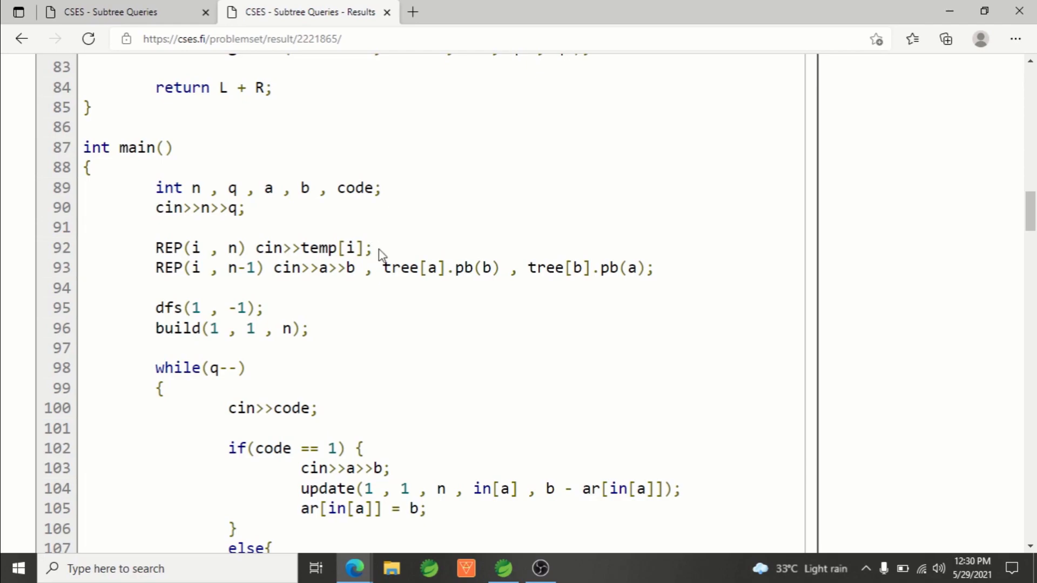
{"action": "scroll", "scroll_direction": "down", "scroll_amount": 3}
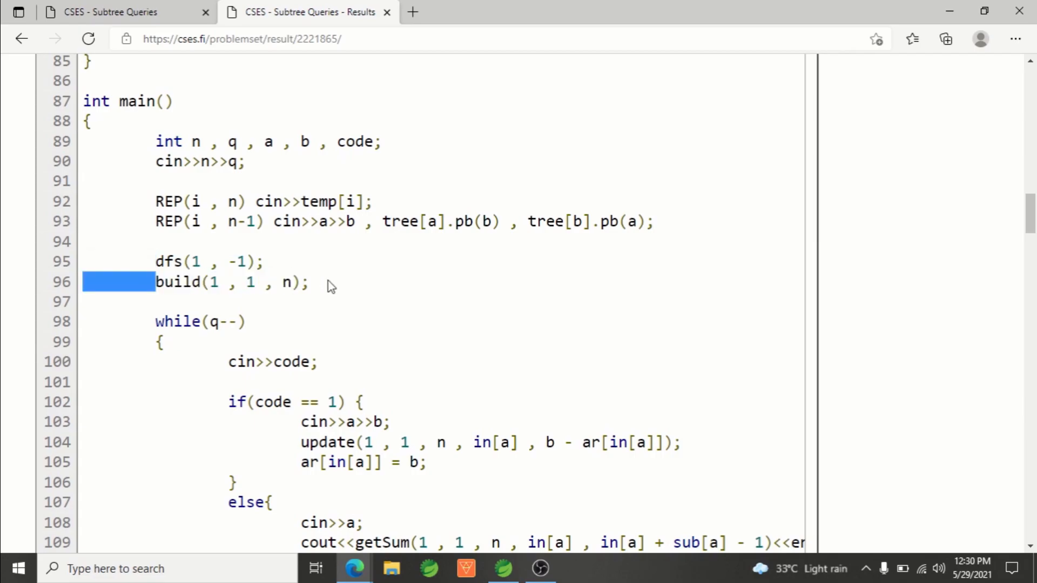
{"action": "scroll", "scroll_direction": "up", "scroll_amount": 3}
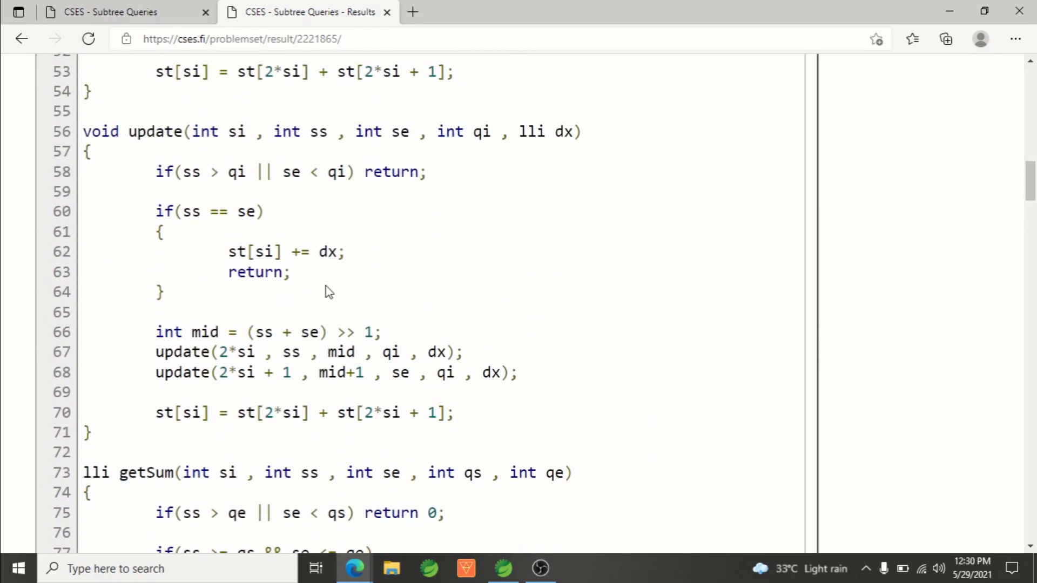
{"action": "scroll", "scroll_direction": "up", "scroll_amount": 3}
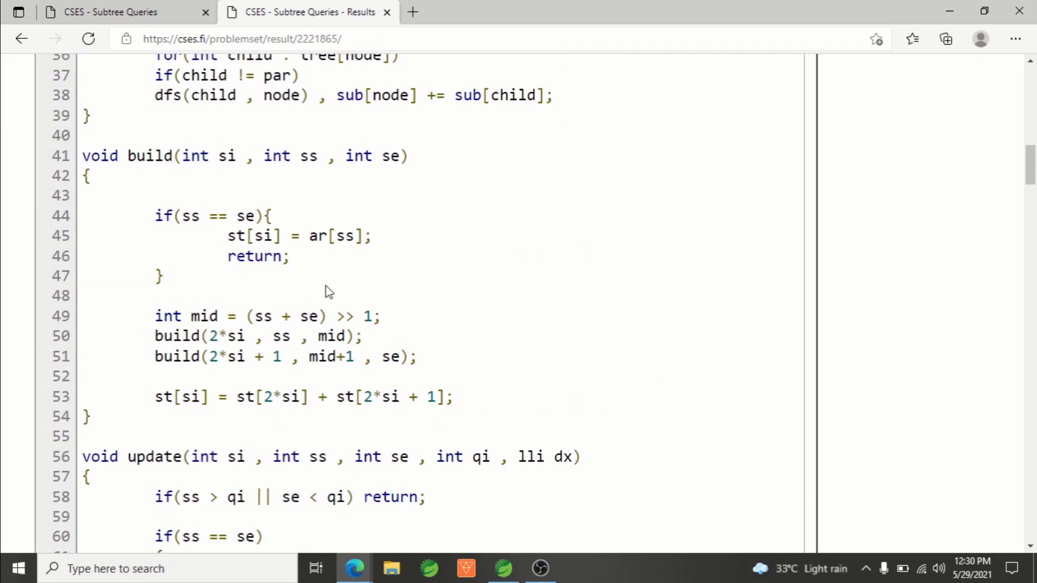
{"action": "mouse_move", "coordinate": [443, 207]}
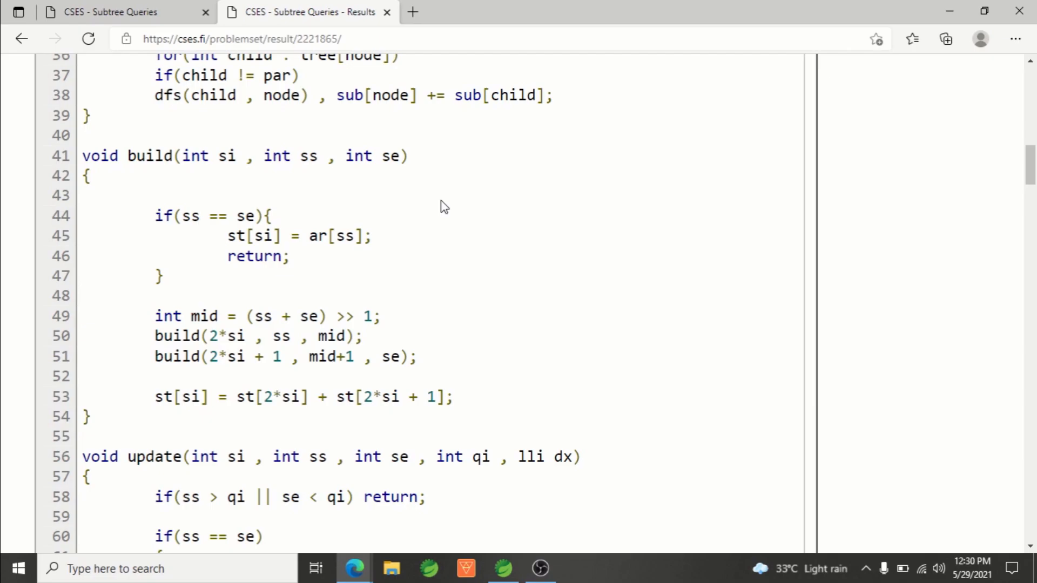
{"action": "mouse_move", "coordinate": [280, 218]}
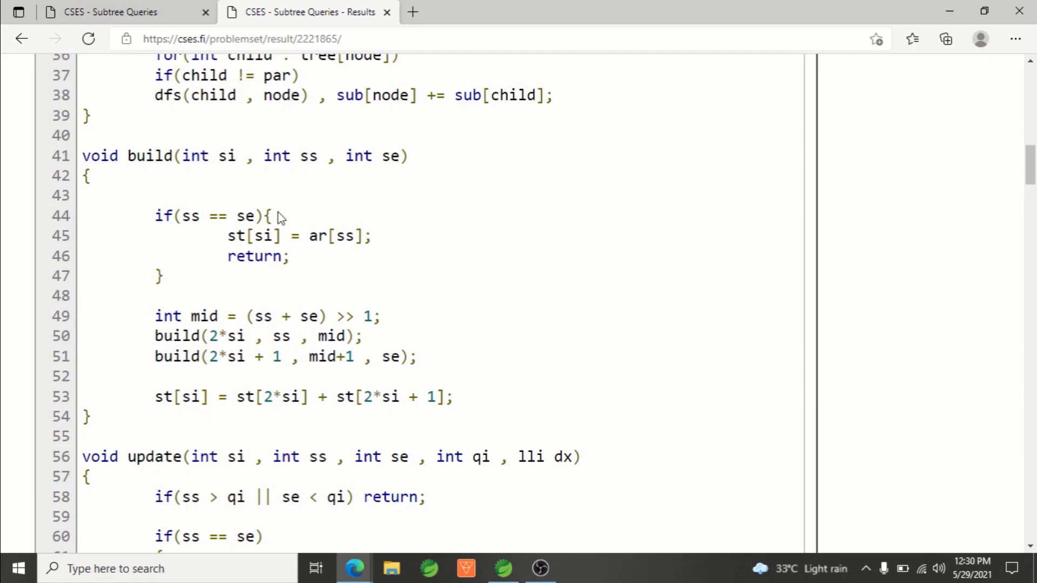
{"action": "double_click", "coordinate": [337, 236]}
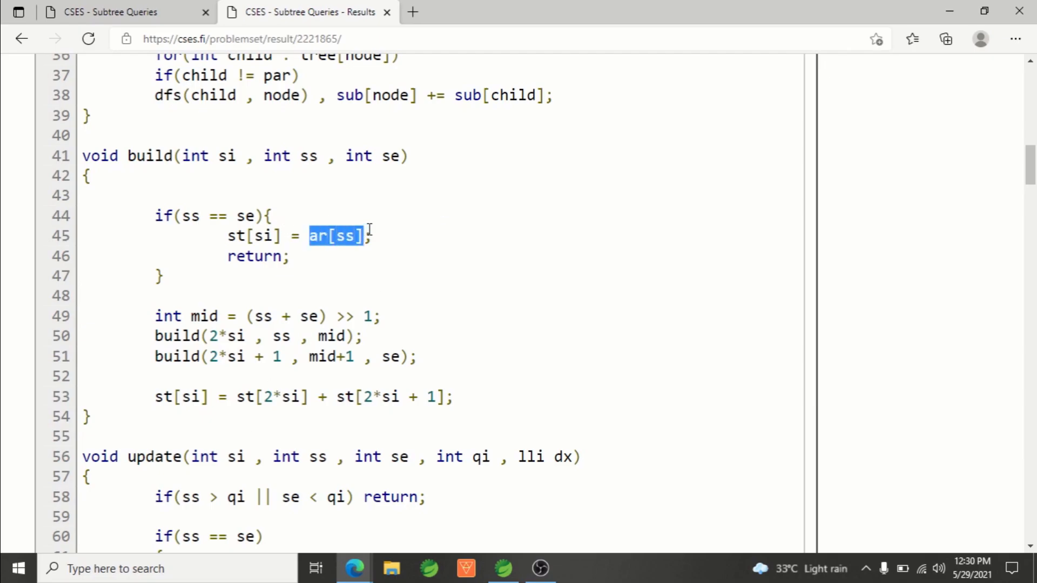
{"action": "scroll", "scroll_direction": "down", "scroll_amount": 3}
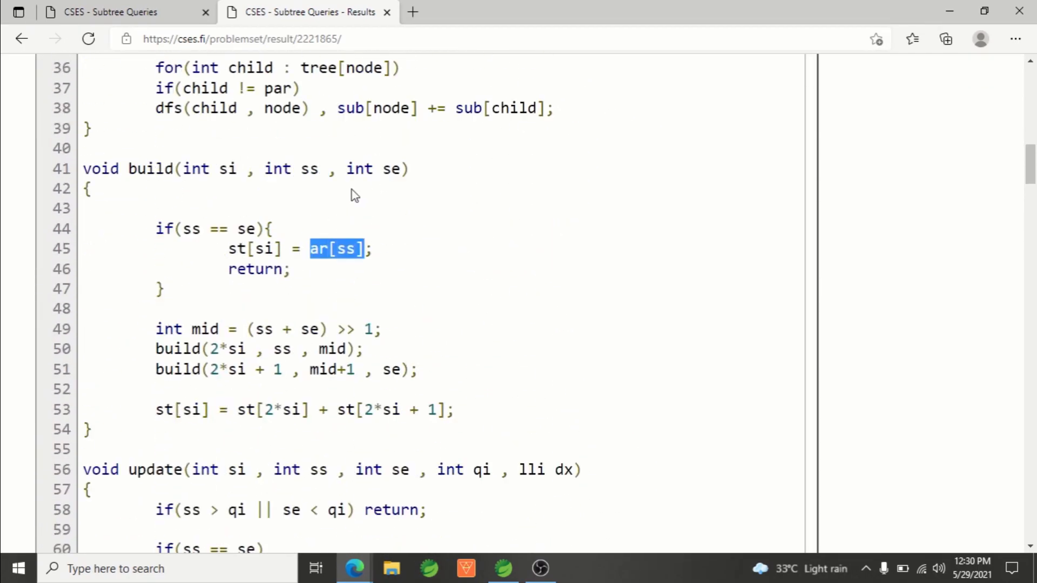
{"action": "scroll", "scroll_direction": "up", "scroll_amount": 3}
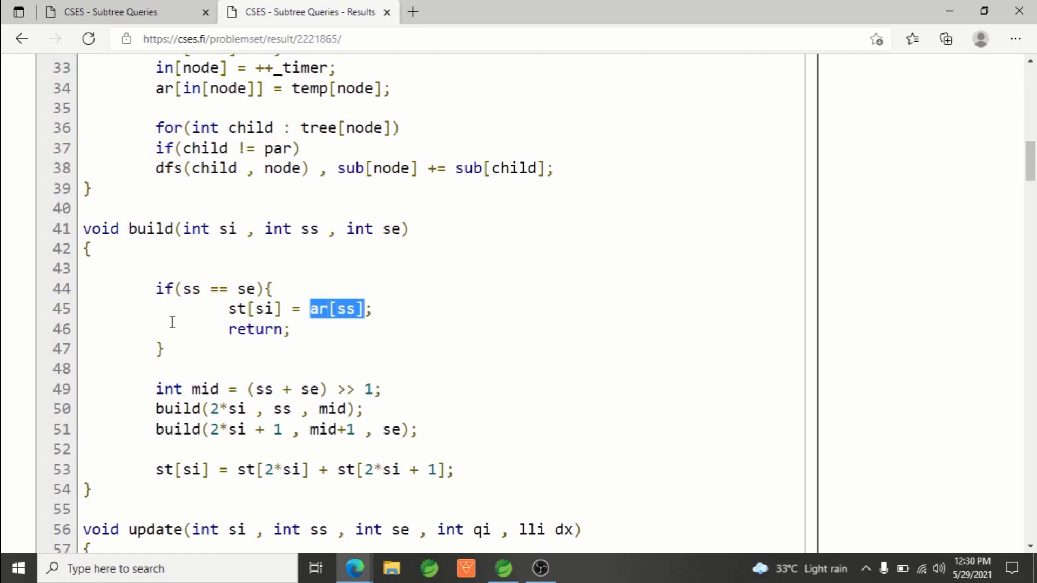
{"action": "scroll", "scroll_direction": "up", "scroll_amount": 3}
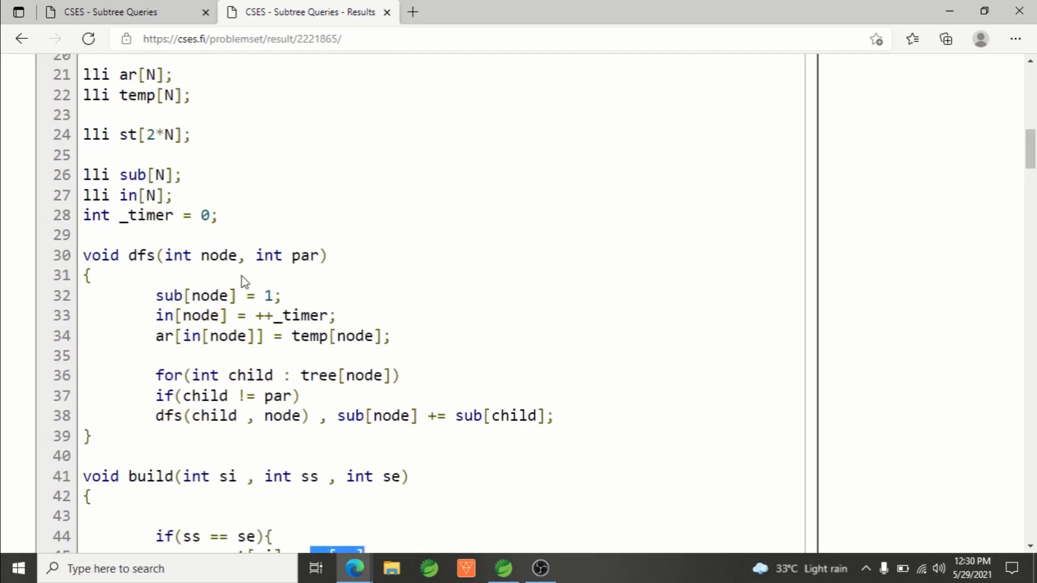
{"action": "mouse_move", "coordinate": [221, 357]}
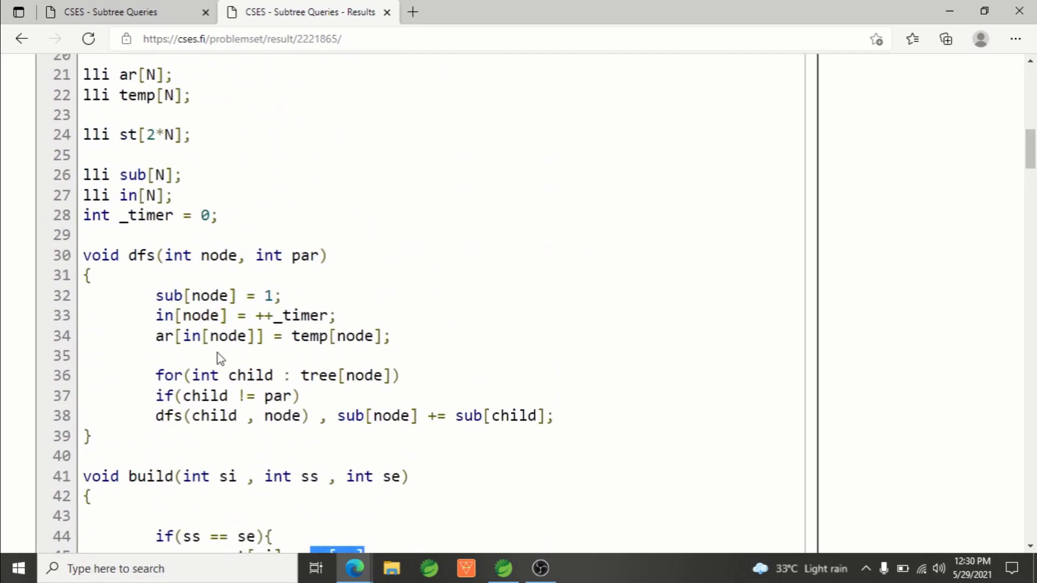
{"action": "mouse_move", "coordinate": [171, 195]}
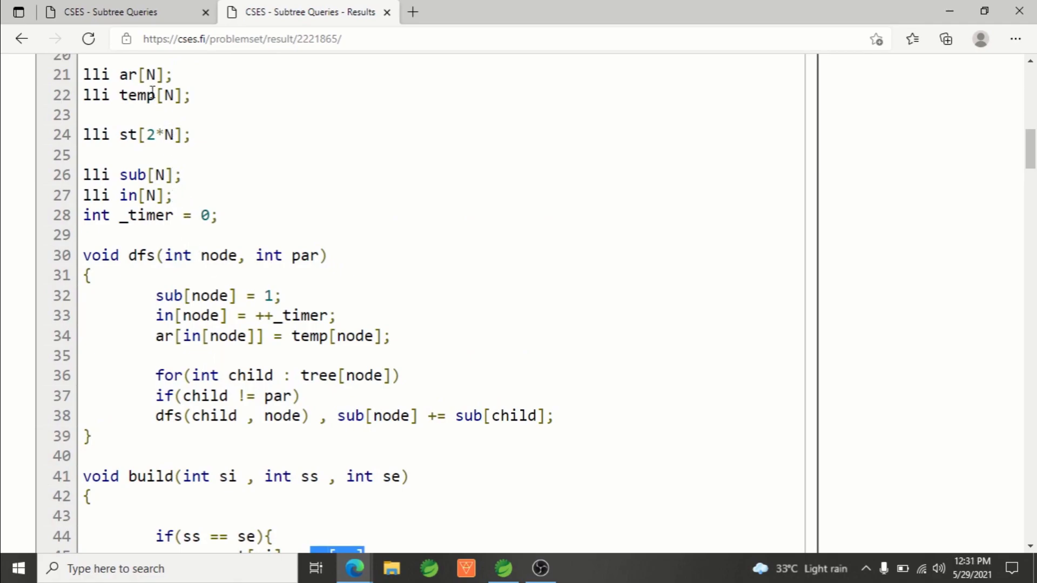
{"action": "double_click", "coordinate": [97, 74]}
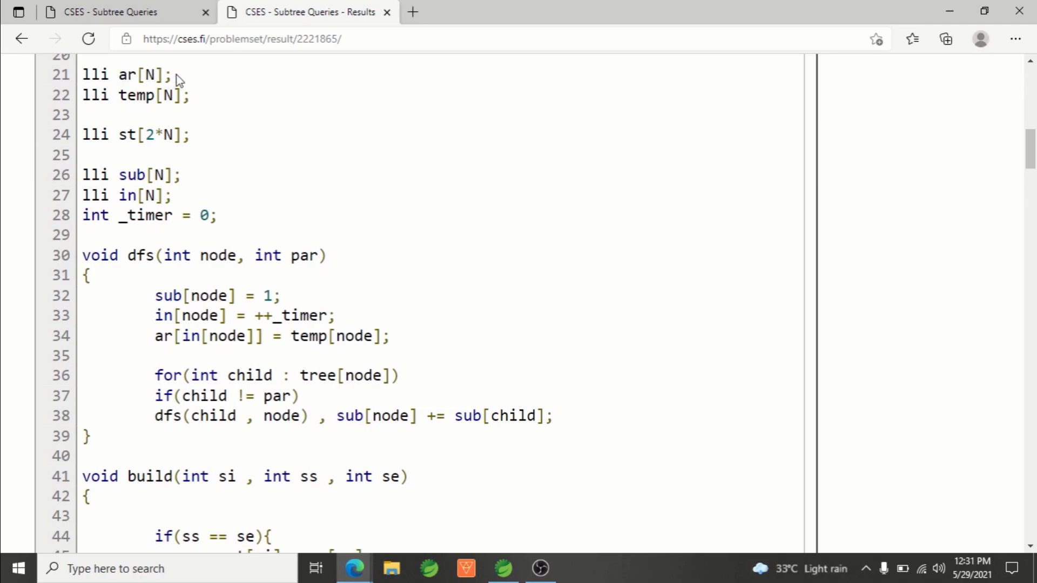
{"action": "mouse_move", "coordinate": [187, 95]}
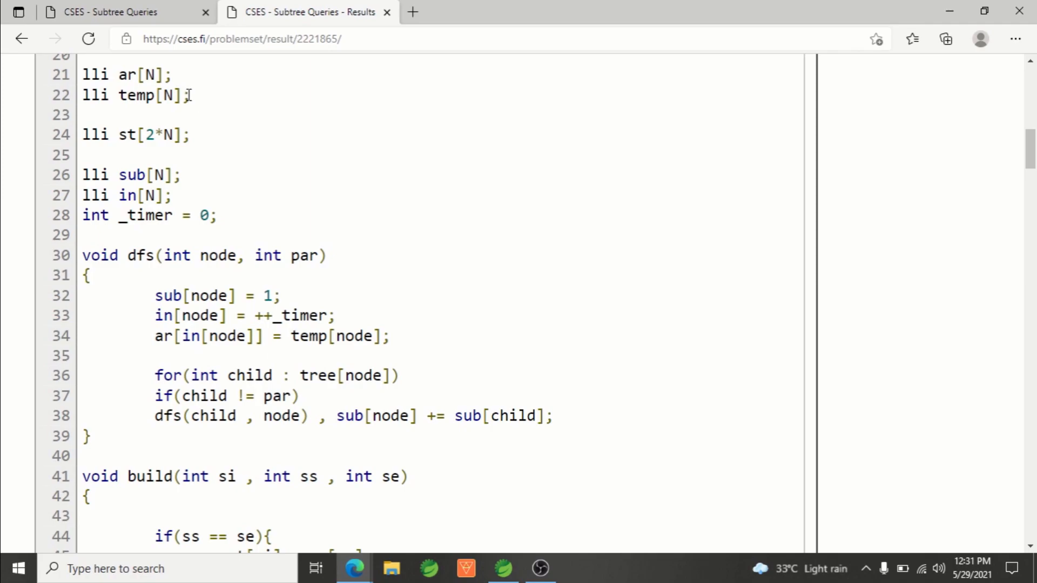
{"action": "scroll", "scroll_direction": "down", "scroll_amount": 3}
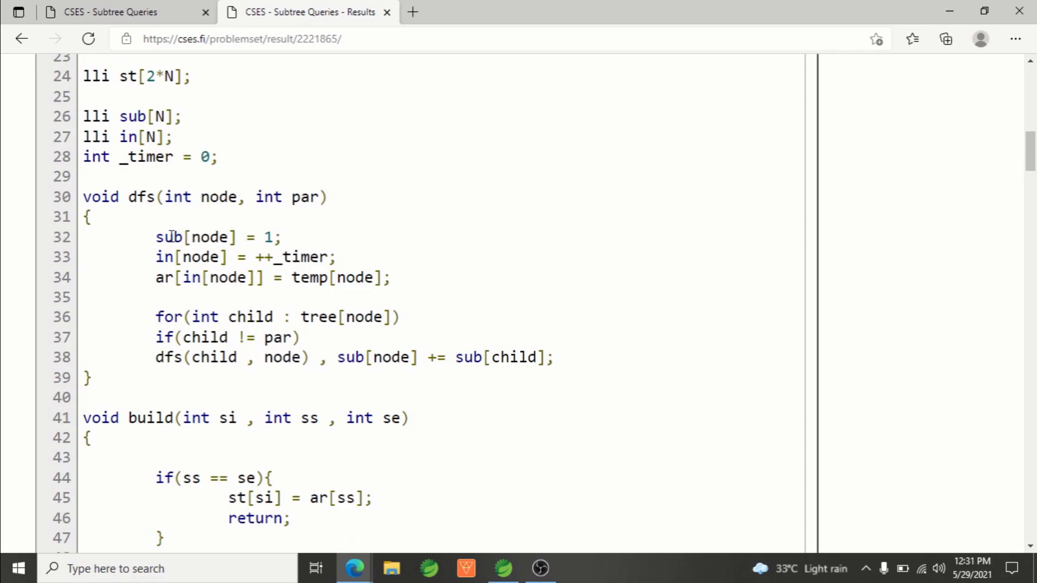
{"action": "double_click", "coordinate": [377, 357]}
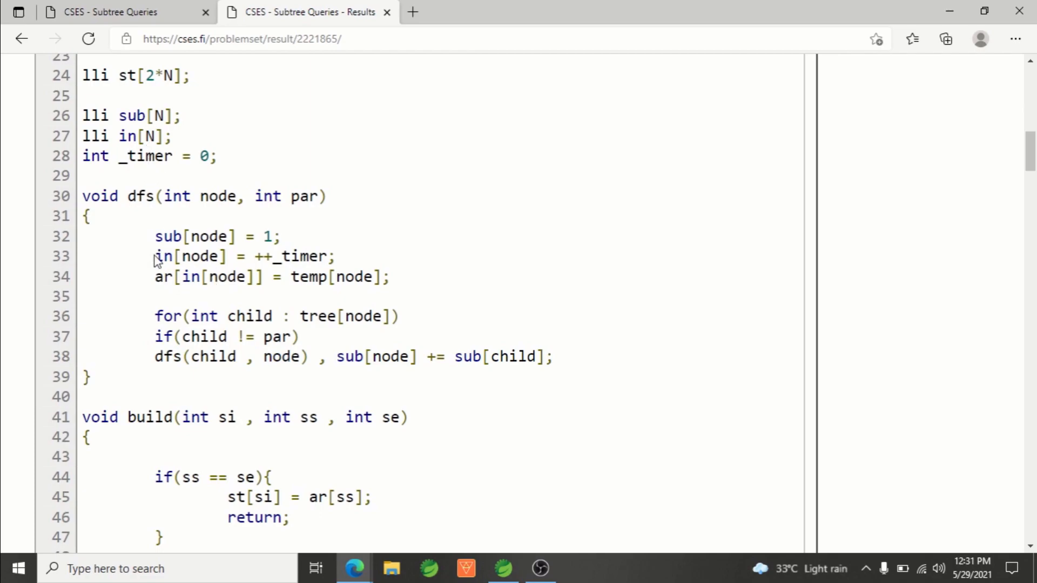
{"action": "mouse_move", "coordinate": [341, 265]}
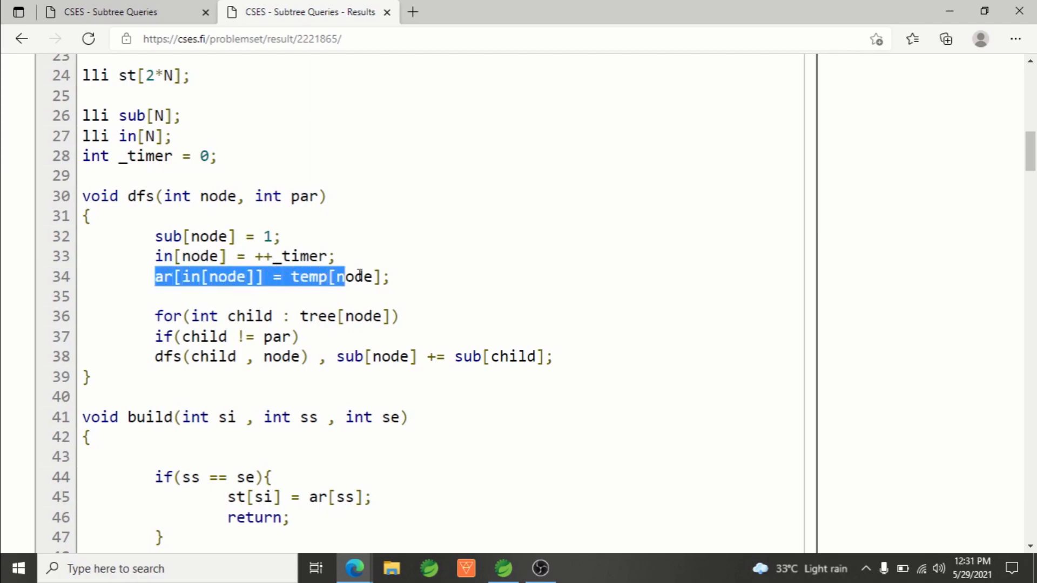
{"action": "left_click", "coordinate": [390, 277]}
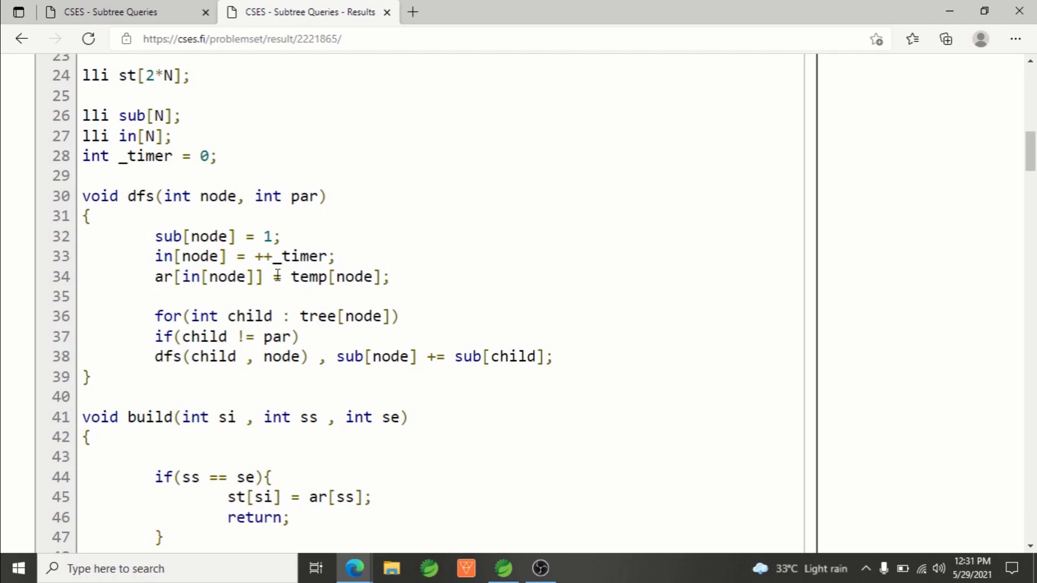
{"action": "mouse_move", "coordinate": [182, 183]}
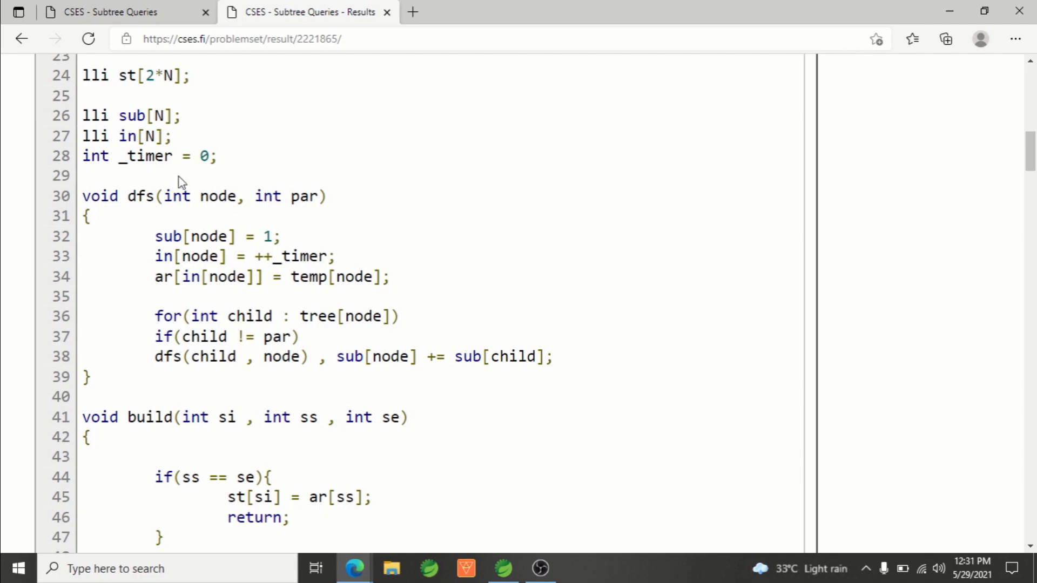
{"action": "mouse_move", "coordinate": [242, 246]}
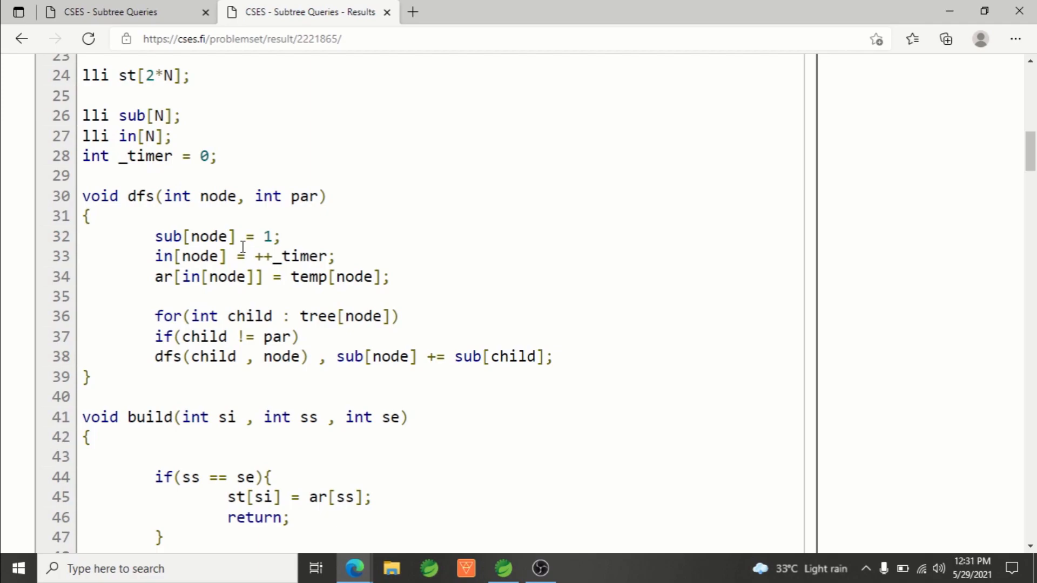
{"action": "scroll", "scroll_direction": "up", "scroll_amount": 3}
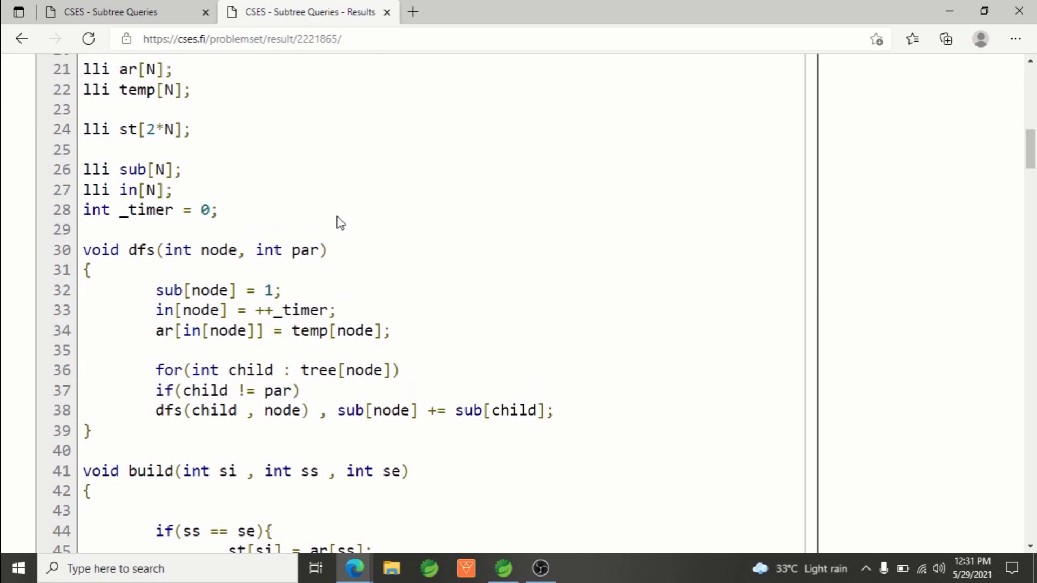
{"action": "mouse_move", "coordinate": [177, 118]}
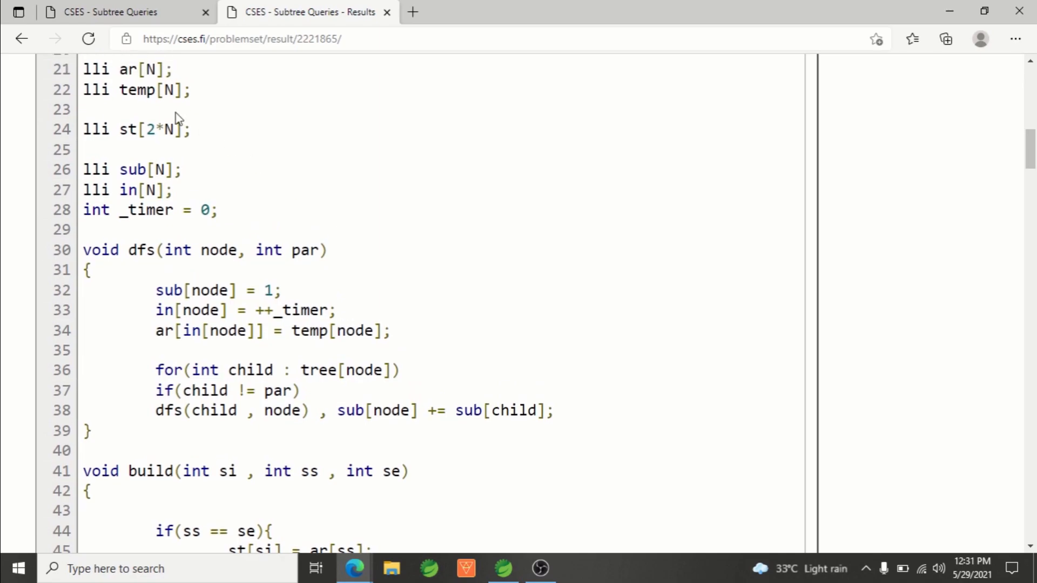
{"action": "mouse_move", "coordinate": [201, 331]}
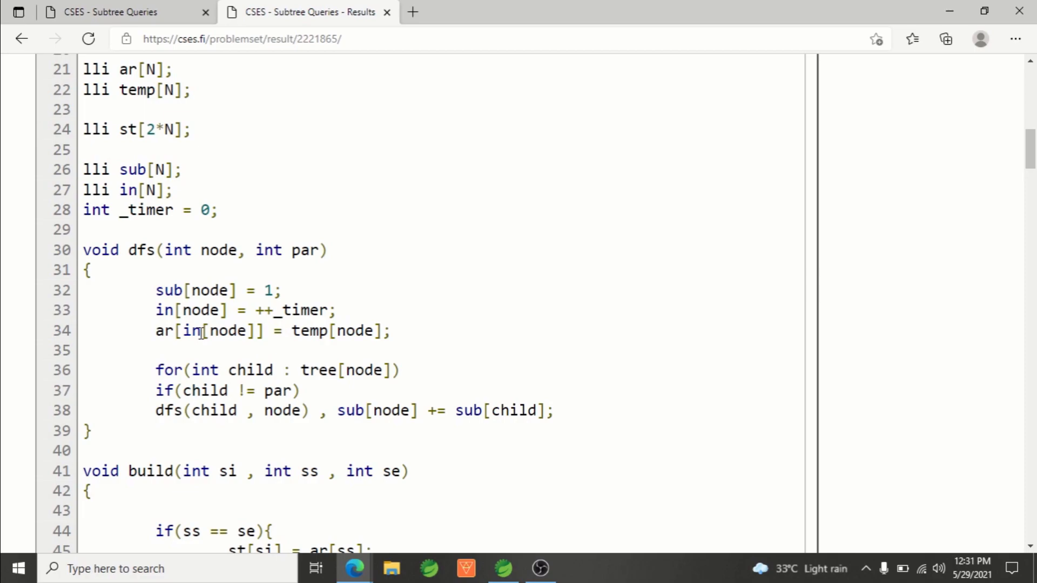
{"action": "mouse_move", "coordinate": [260, 368]}
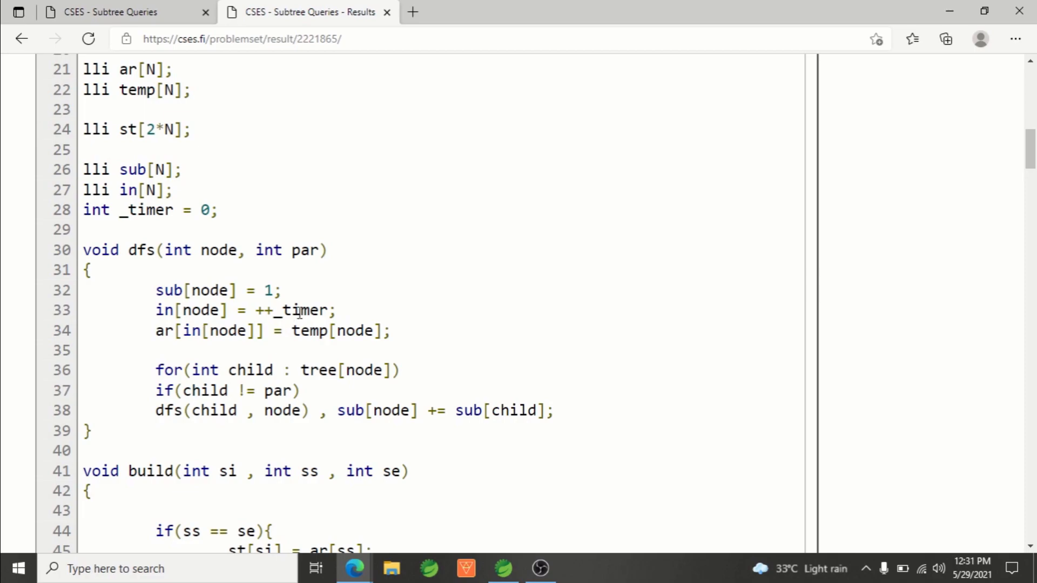
{"action": "mouse_move", "coordinate": [356, 315]}
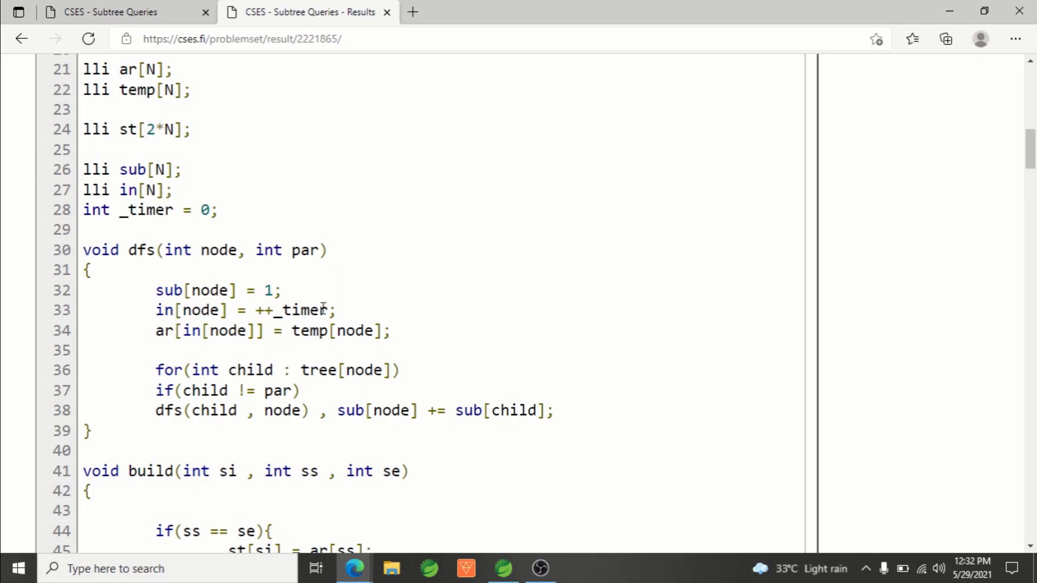
{"action": "scroll", "scroll_direction": "down", "scroll_amount": 3}
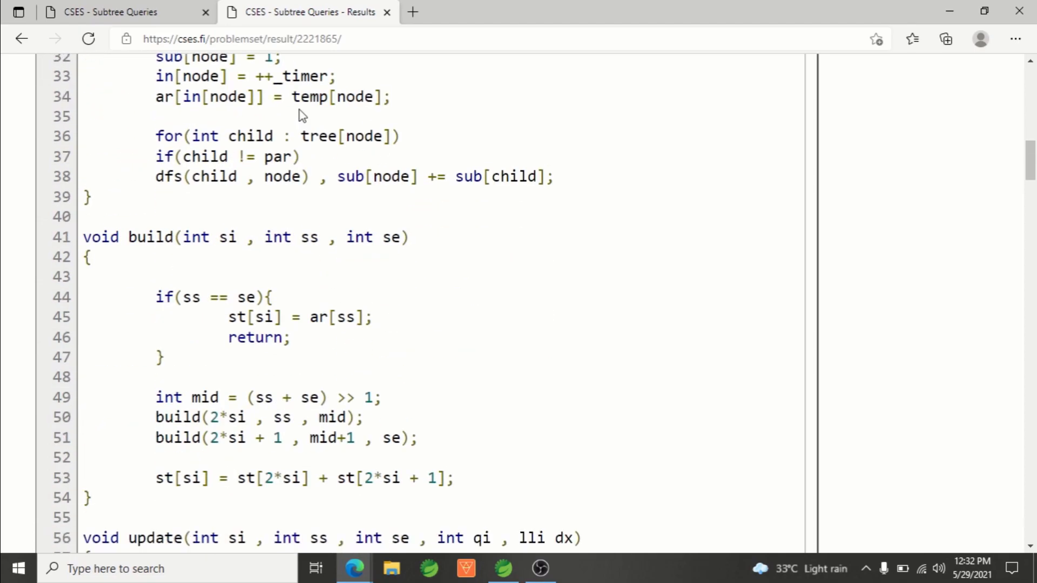
Scroll through the update and getSum functions, then return to the problem statement tab.
{"action": "scroll", "scroll_direction": "down", "scroll_amount": 3}
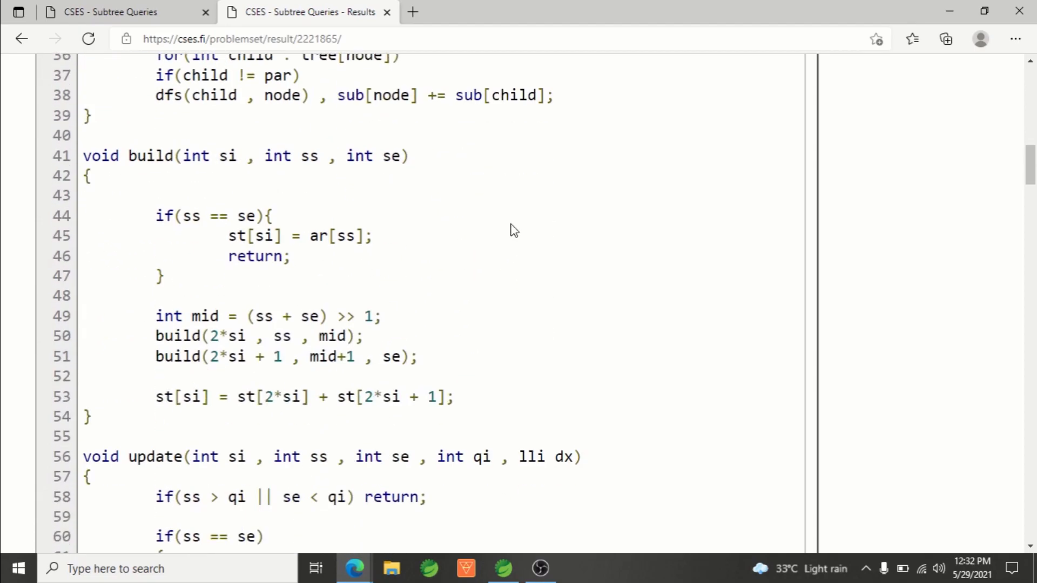
{"action": "mouse_move", "coordinate": [330, 200]}
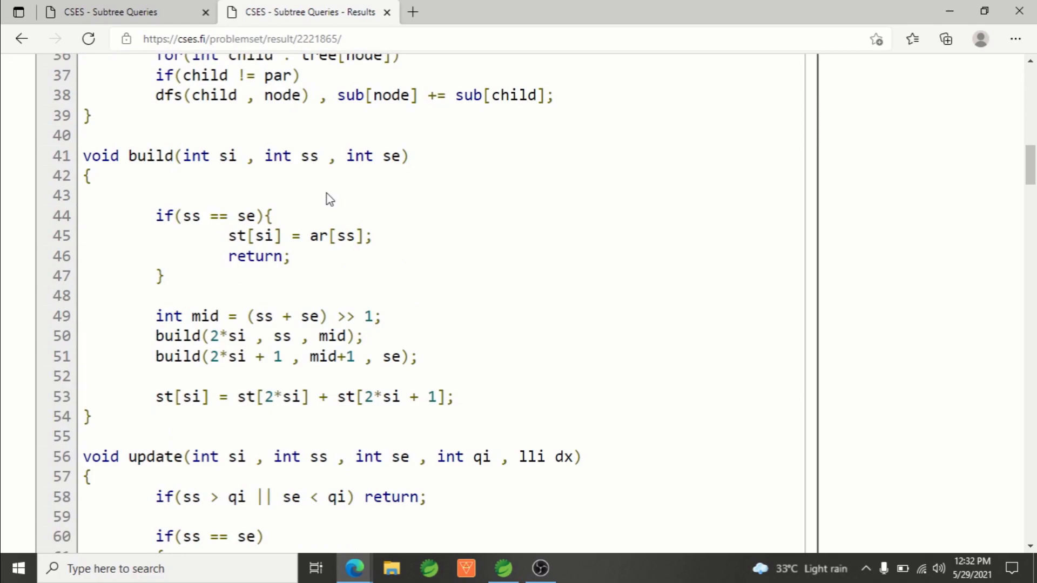
{"action": "scroll", "scroll_direction": "down", "scroll_amount": 3}
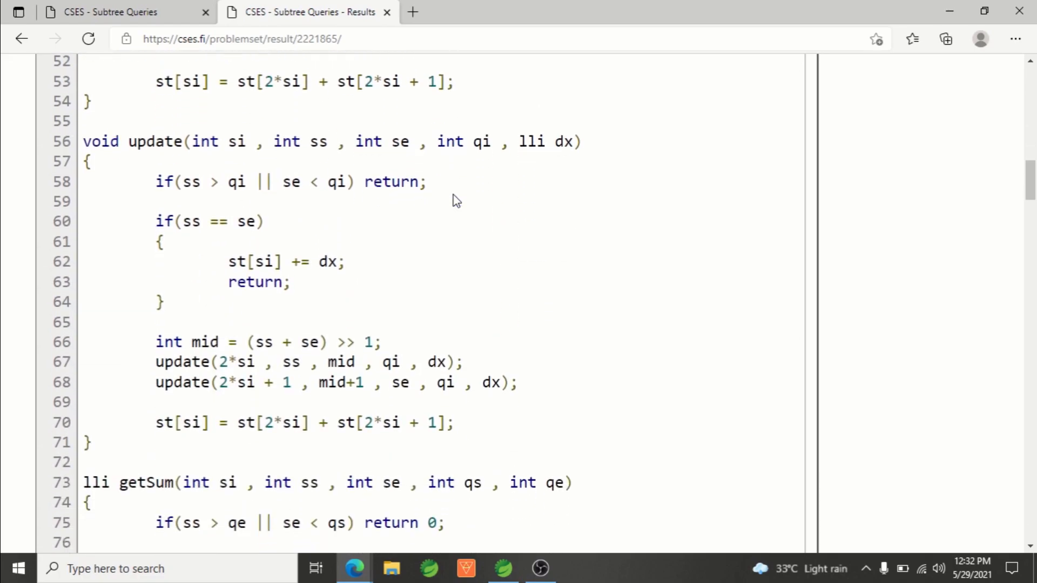
{"action": "scroll", "scroll_direction": "down", "scroll_amount": 3}
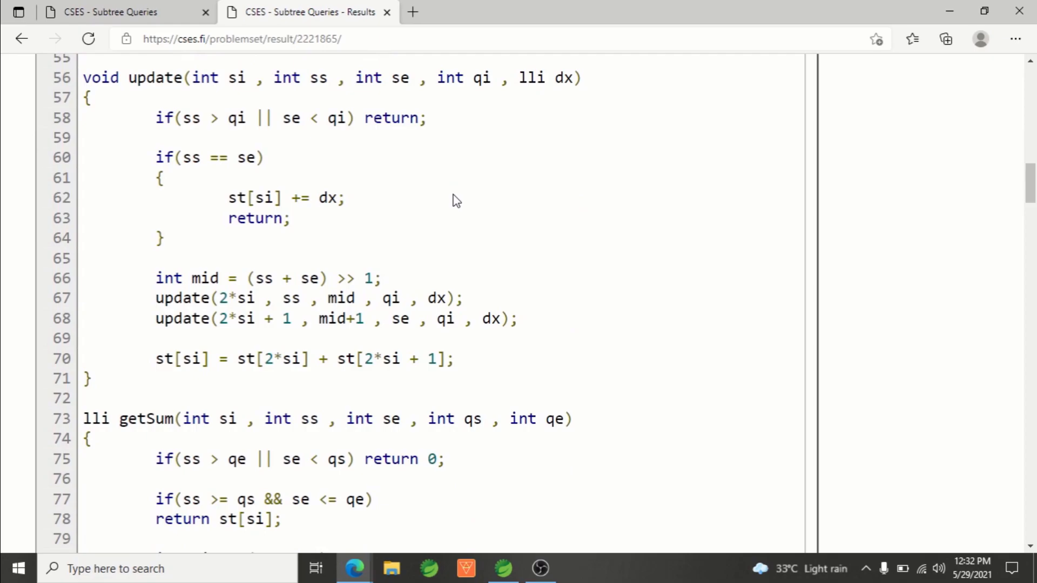
{"action": "mouse_move", "coordinate": [426, 190]}
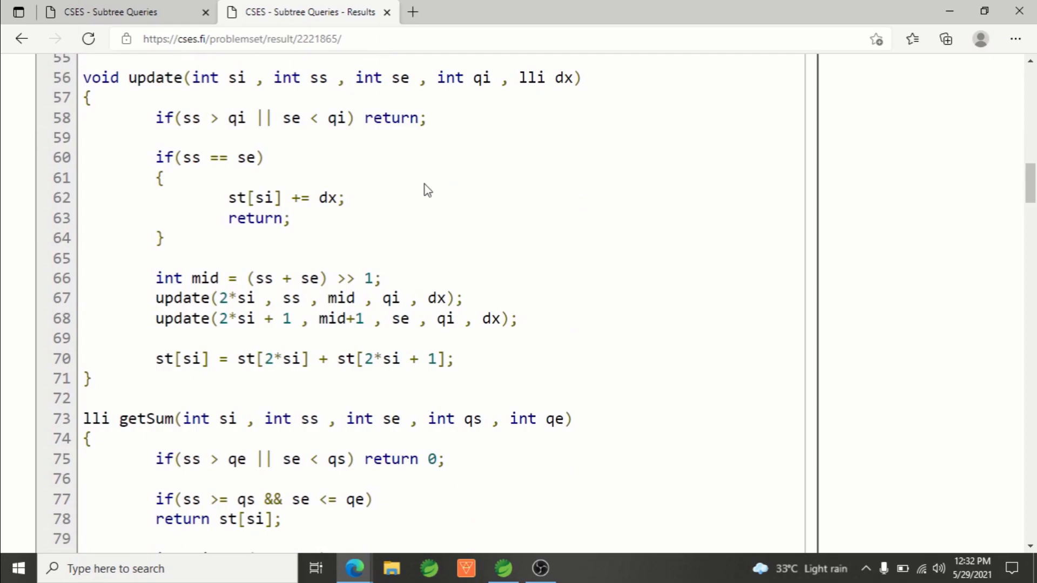
{"action": "left_click", "coordinate": [111, 11]}
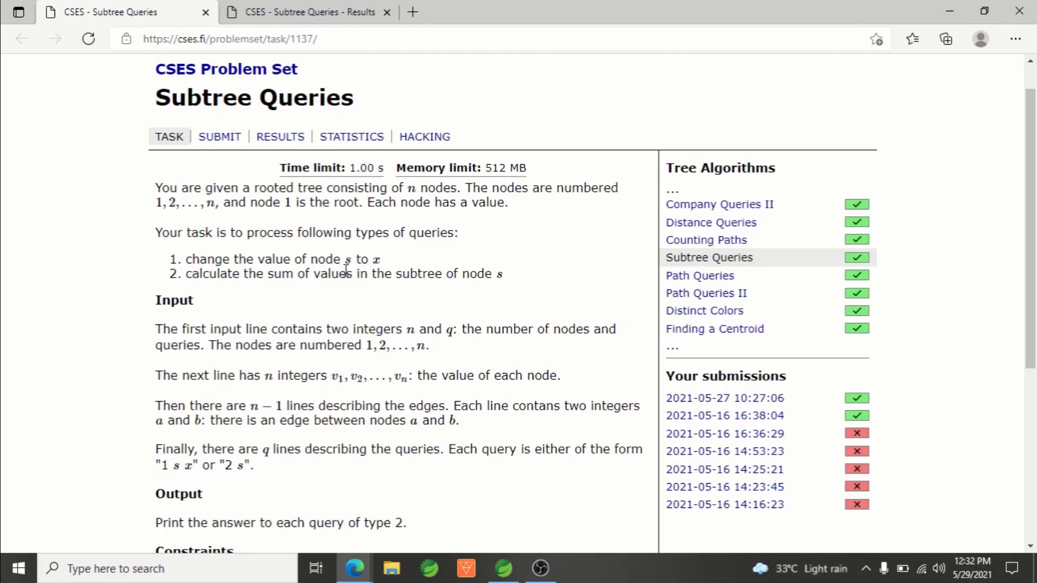
{"action": "mouse_move", "coordinate": [387, 271]}
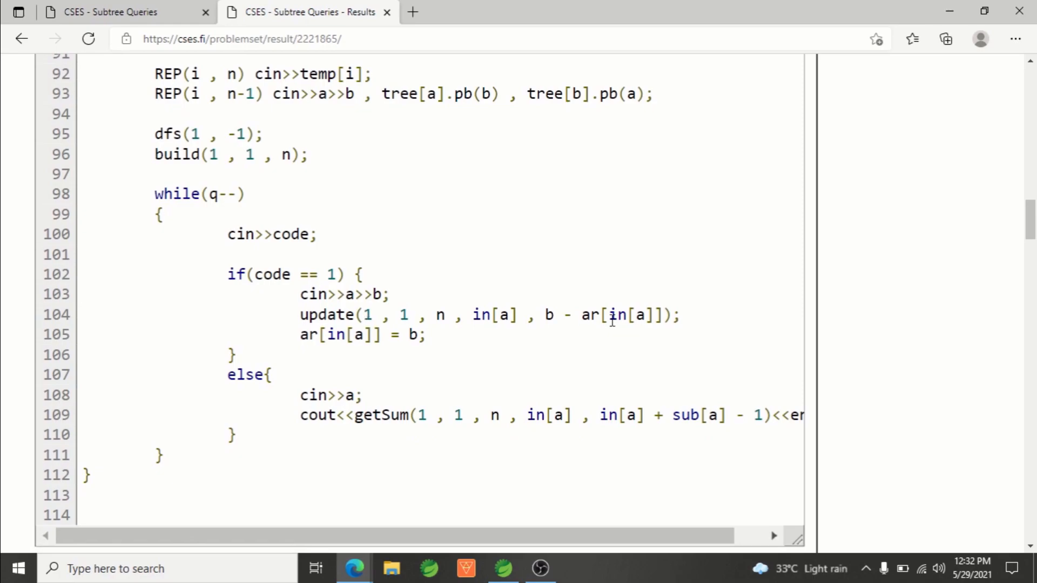
{"action": "mouse_move", "coordinate": [540, 315]}
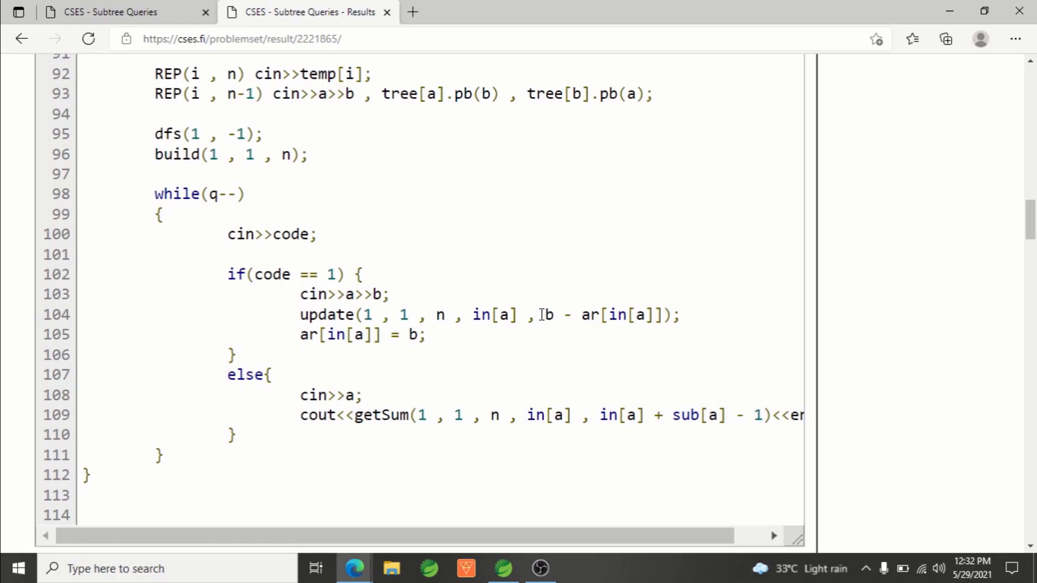
Return to the submission code showing main's while(q--) query loop.
{"action": "left_click", "coordinate": [535, 315]}
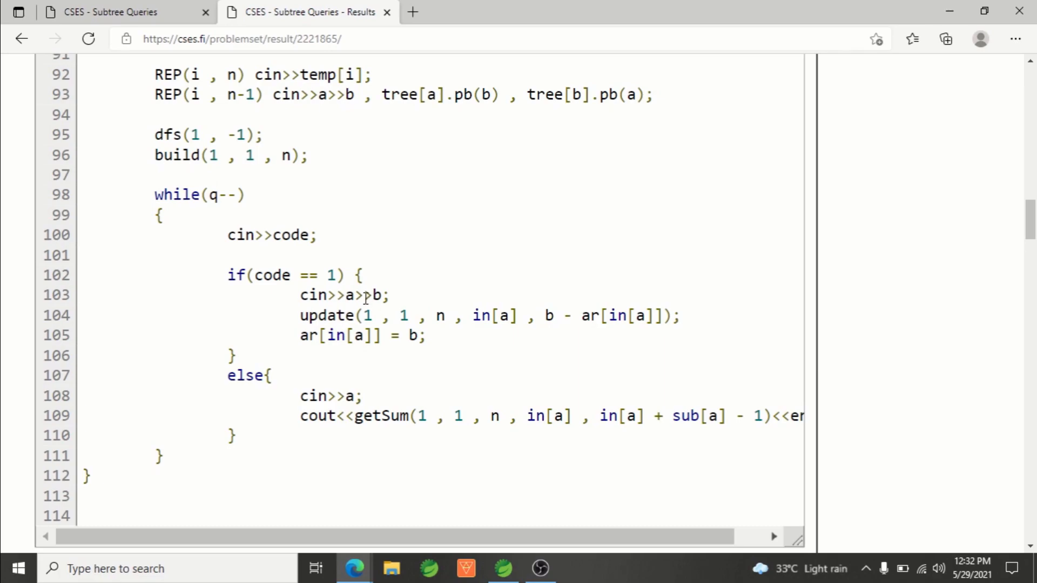
{"action": "mouse_move", "coordinate": [393, 302]}
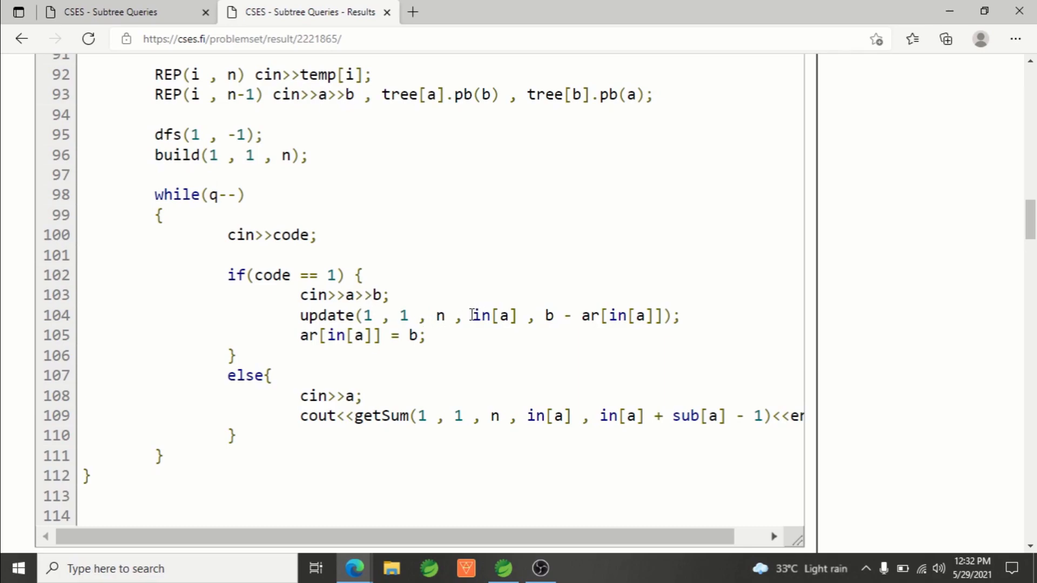
{"action": "mouse_move", "coordinate": [522, 315]}
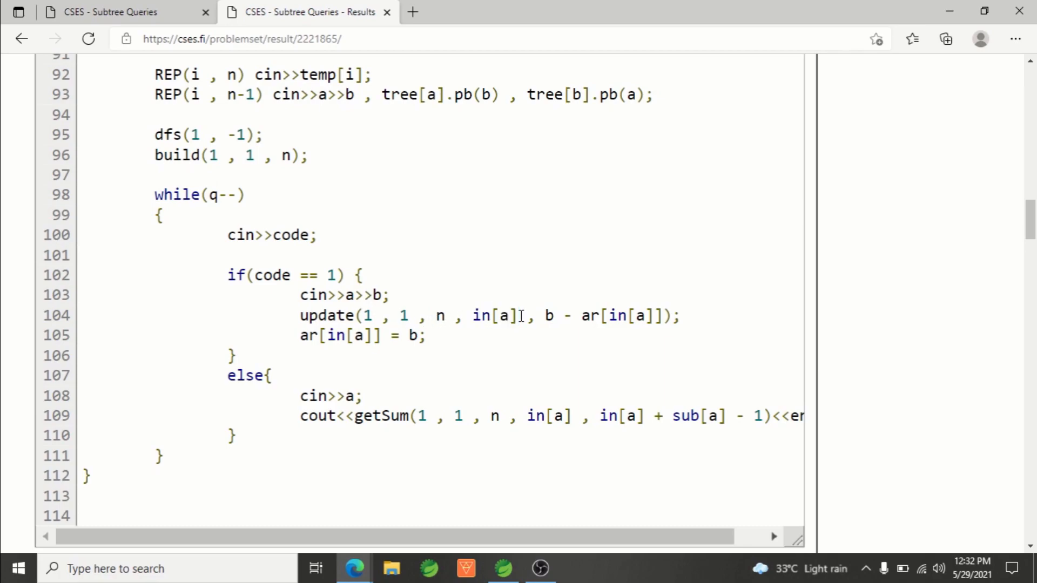
{"action": "mouse_move", "coordinate": [542, 315]}
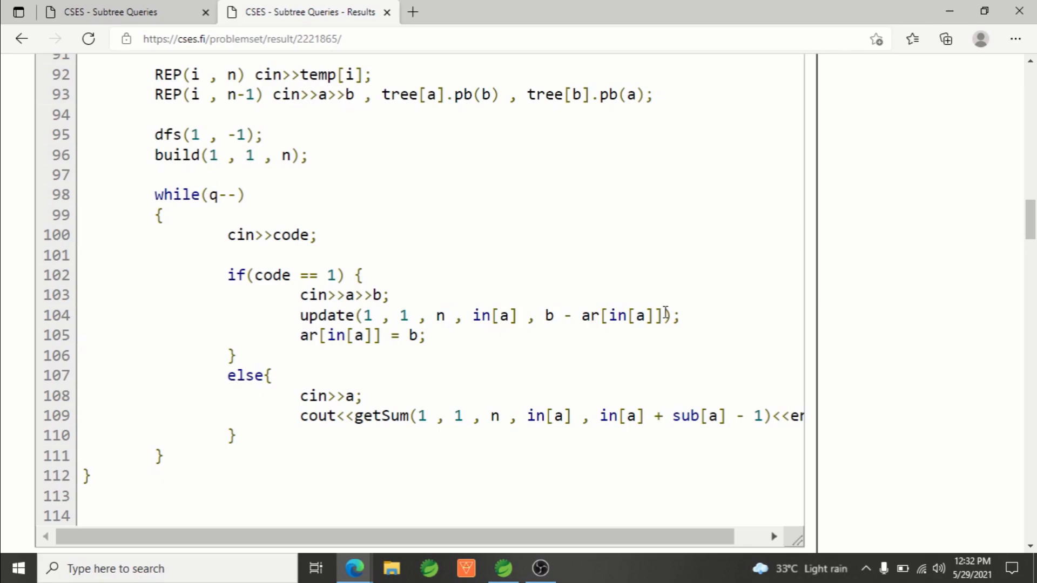
{"action": "mouse_move", "coordinate": [475, 339]}
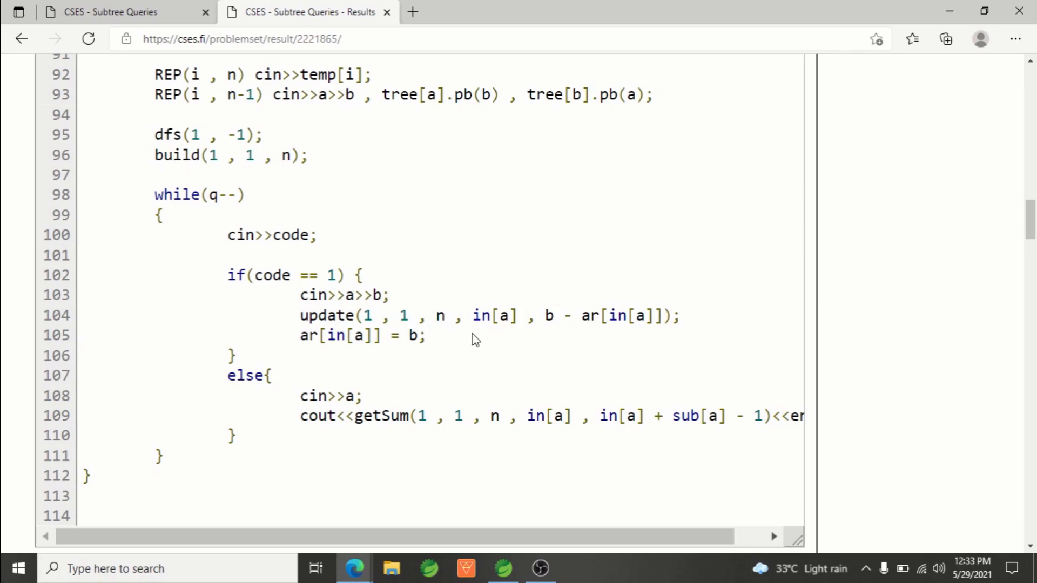
{"action": "mouse_move", "coordinate": [540, 333]}
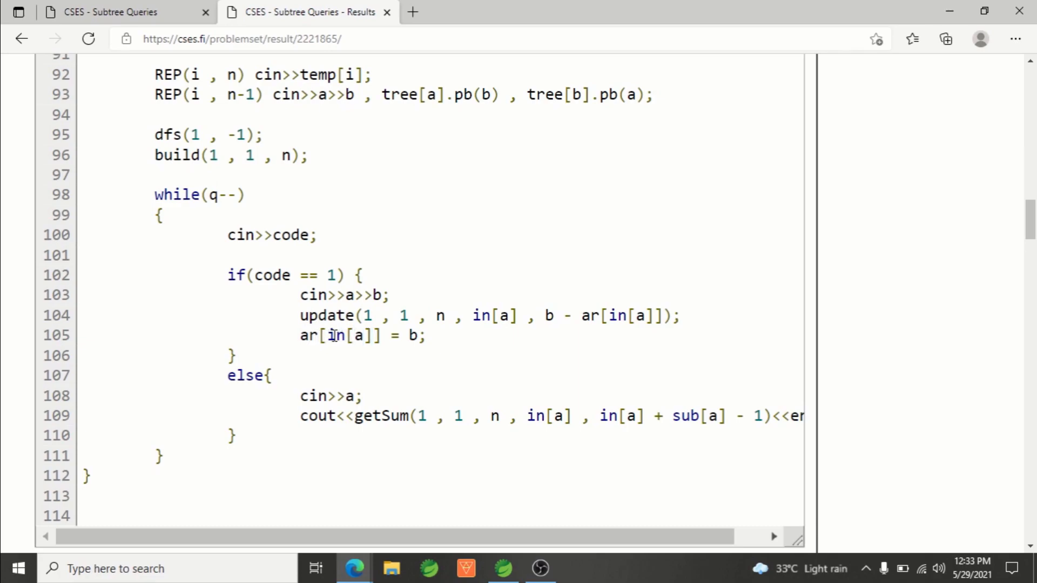
{"action": "mouse_move", "coordinate": [431, 348]}
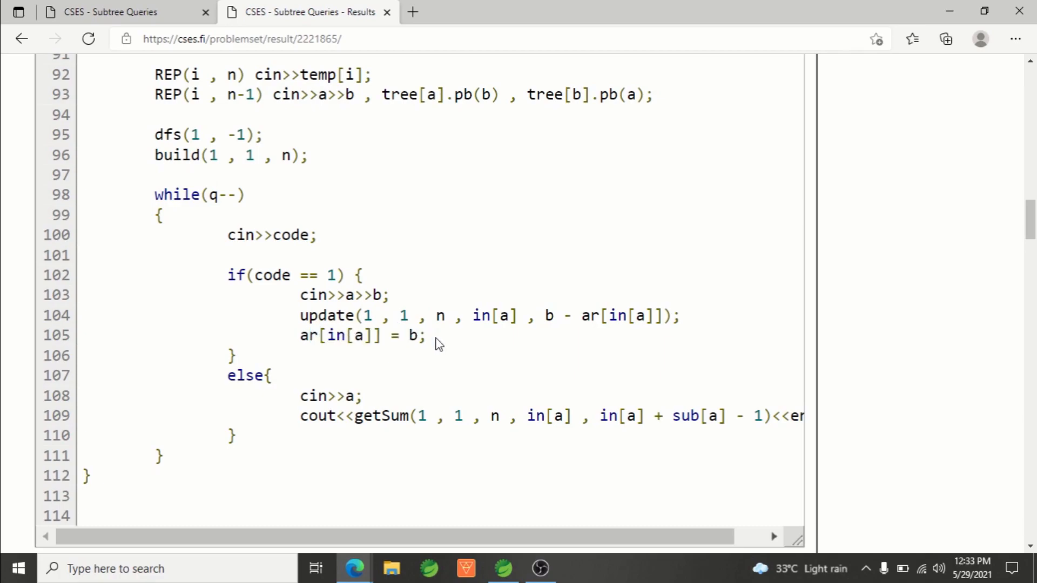
{"action": "mouse_move", "coordinate": [542, 316]}
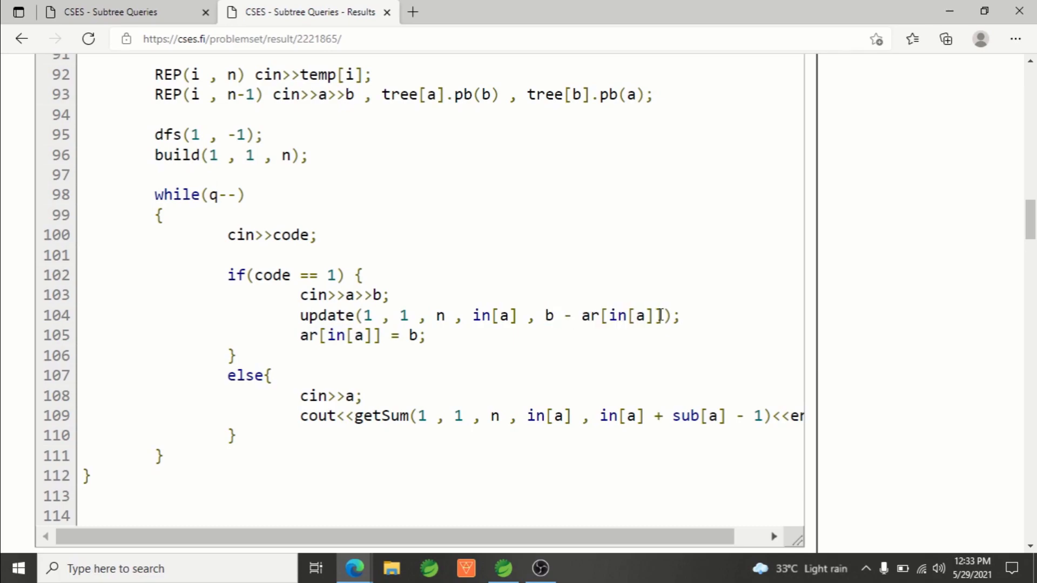
{"action": "mouse_move", "coordinate": [529, 323]}
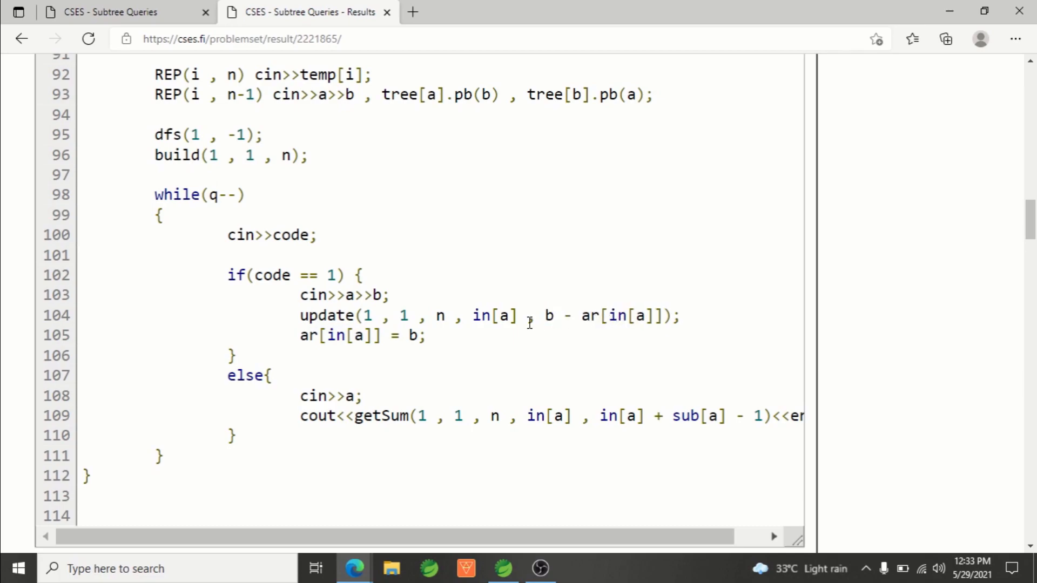
{"action": "mouse_move", "coordinate": [312, 355]}
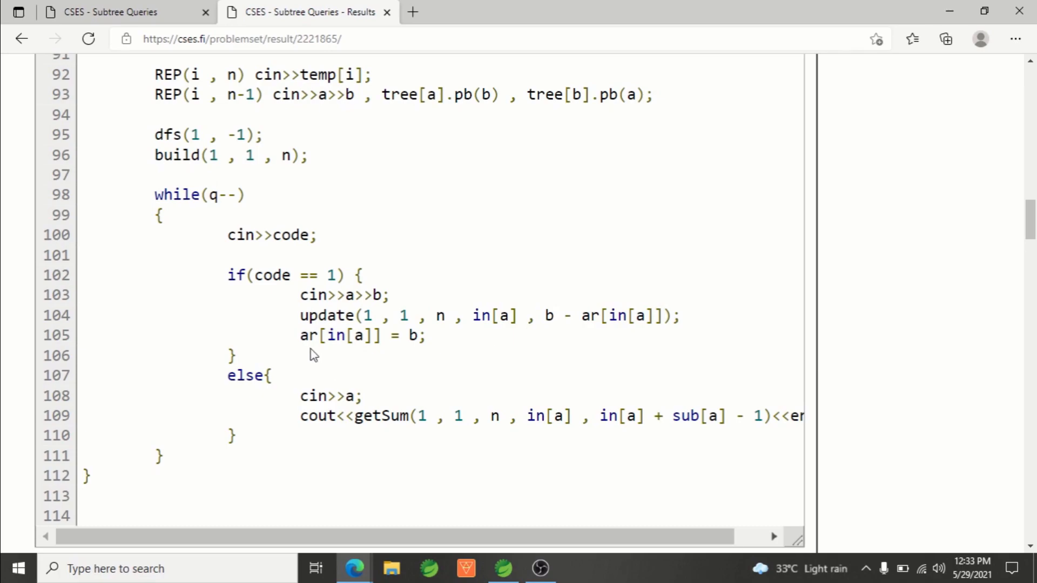
{"action": "mouse_move", "coordinate": [353, 315]}
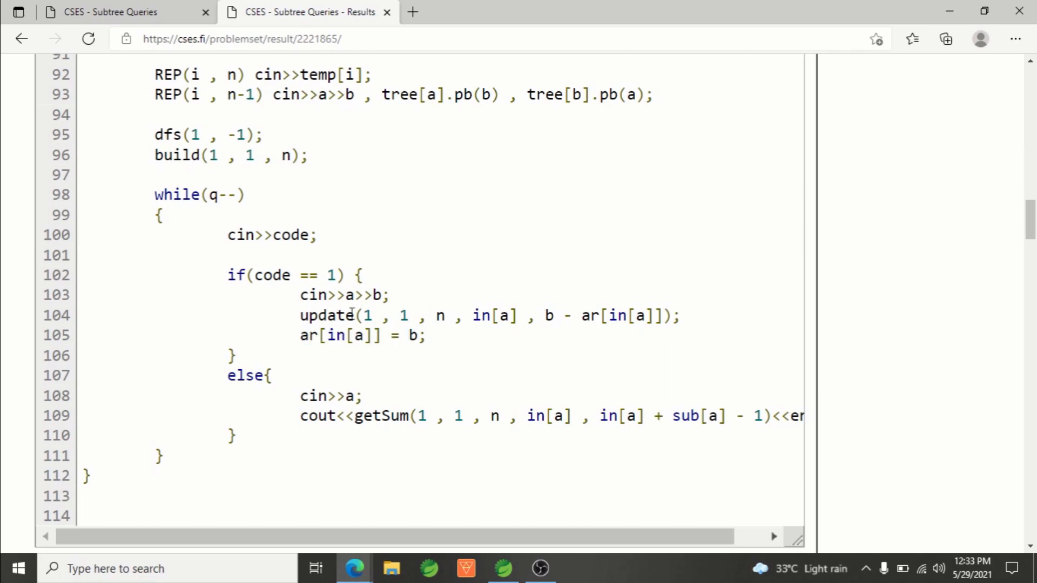
{"action": "mouse_move", "coordinate": [514, 400]}
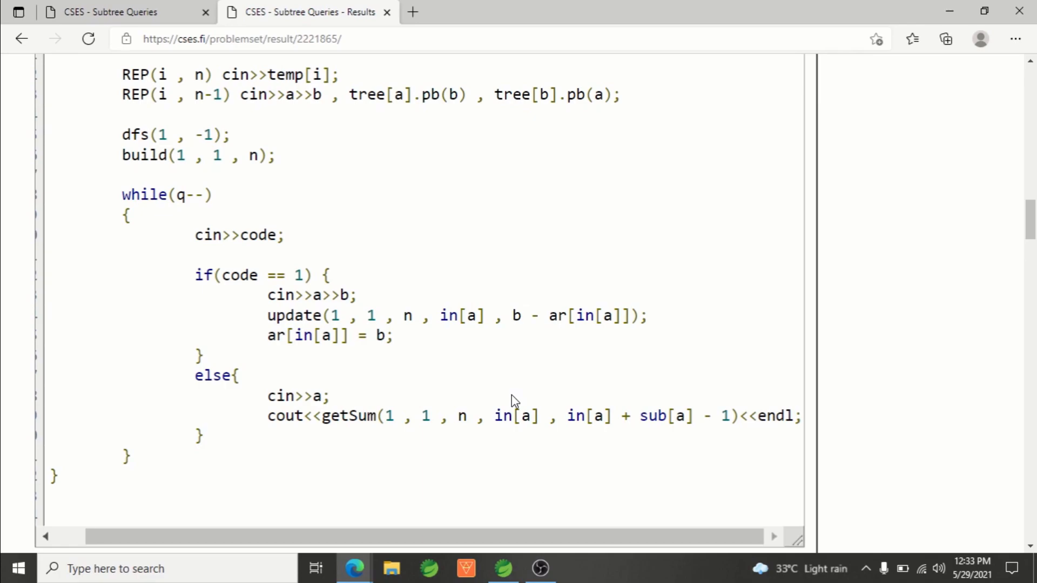
{"action": "double_click", "coordinate": [511, 415]}
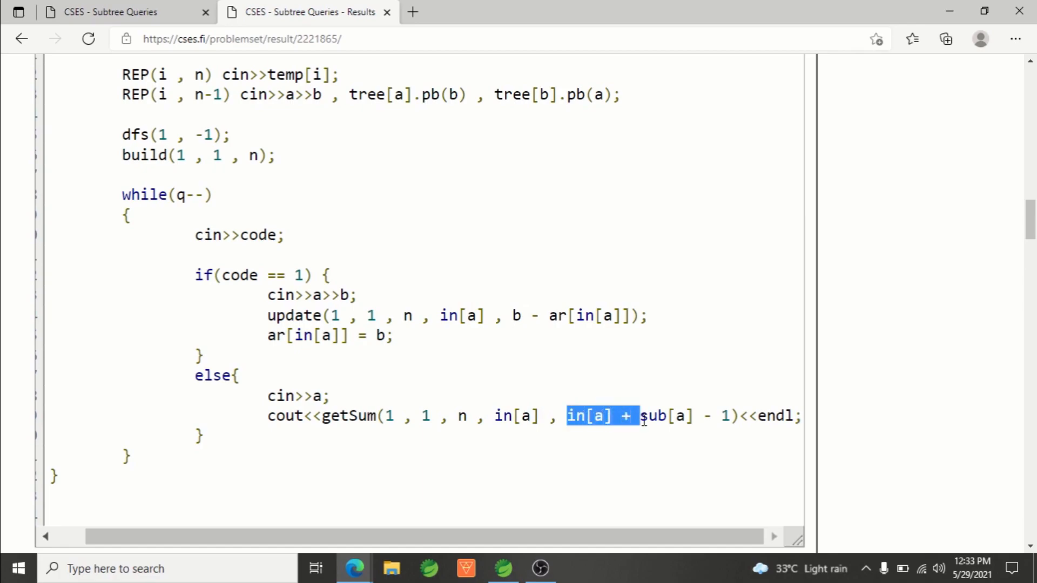
{"action": "left_click", "coordinate": [727, 415]}
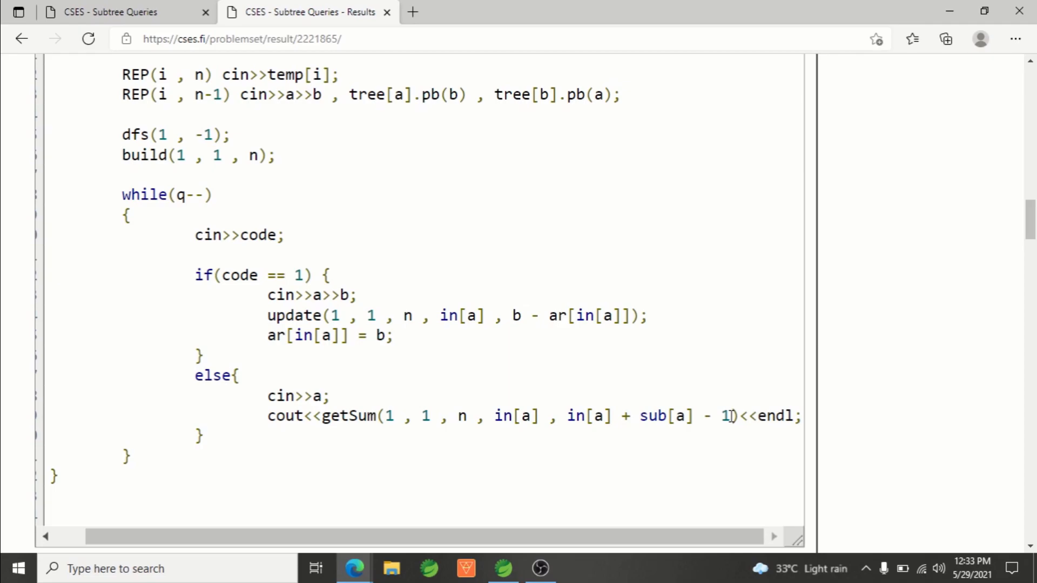
Scroll up to the Submission details showing the ACCEPTED verdict and test results.
{"action": "scroll", "scroll_direction": "up", "scroll_amount": 3}
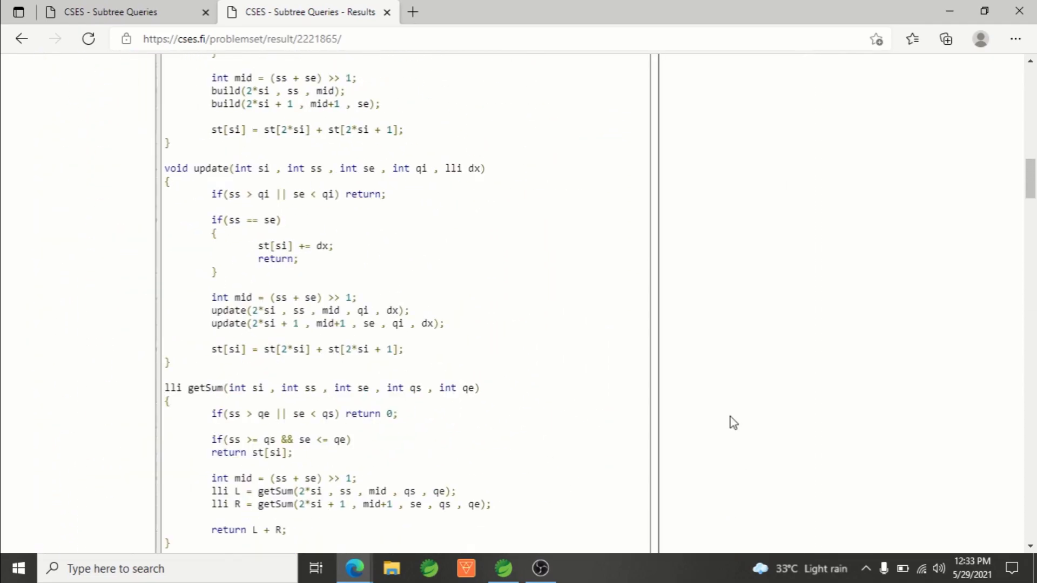
{"action": "scroll", "scroll_direction": "up", "scroll_amount": 3}
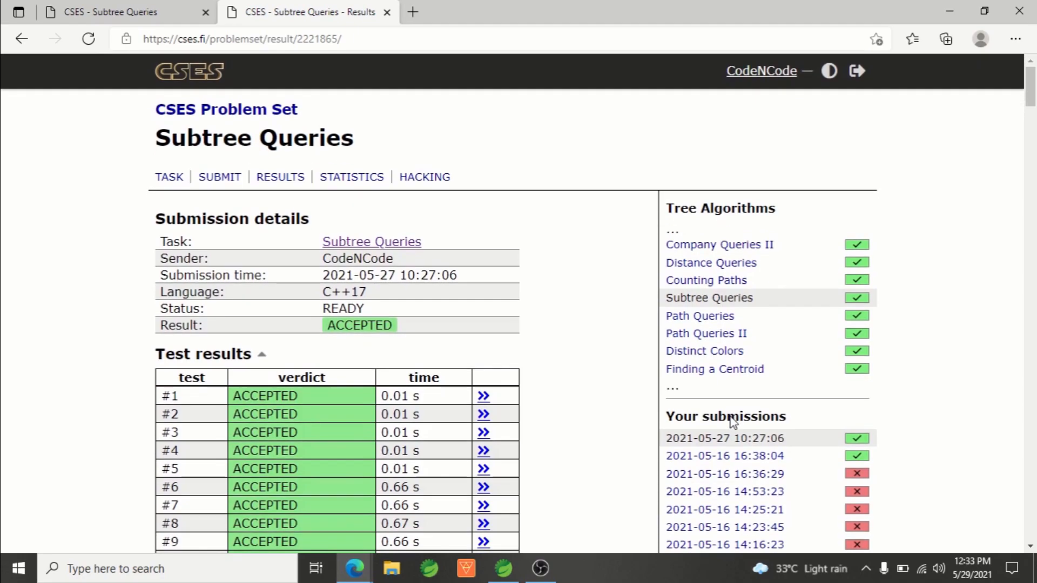
{"action": "scroll", "scroll_direction": "down", "scroll_amount": 3}
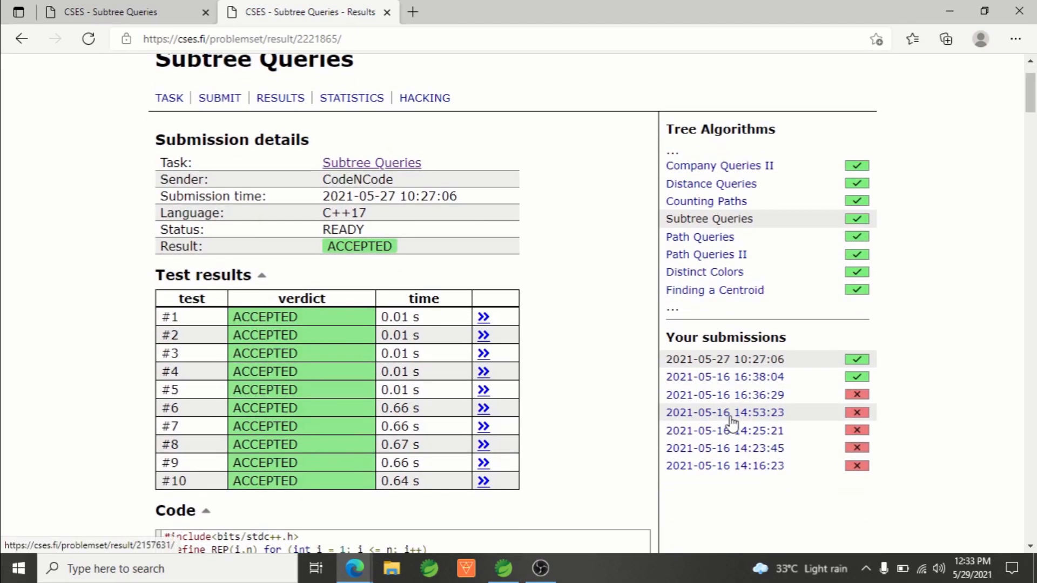
{"action": "mouse_move", "coordinate": [692, 409]}
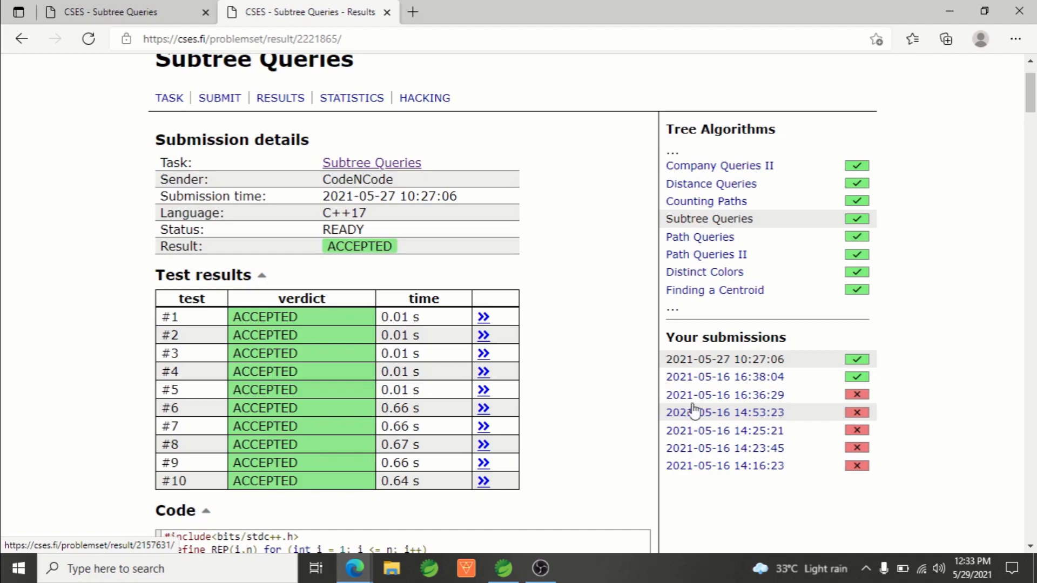
{"action": "scroll", "scroll_direction": "up", "scroll_amount": 3}
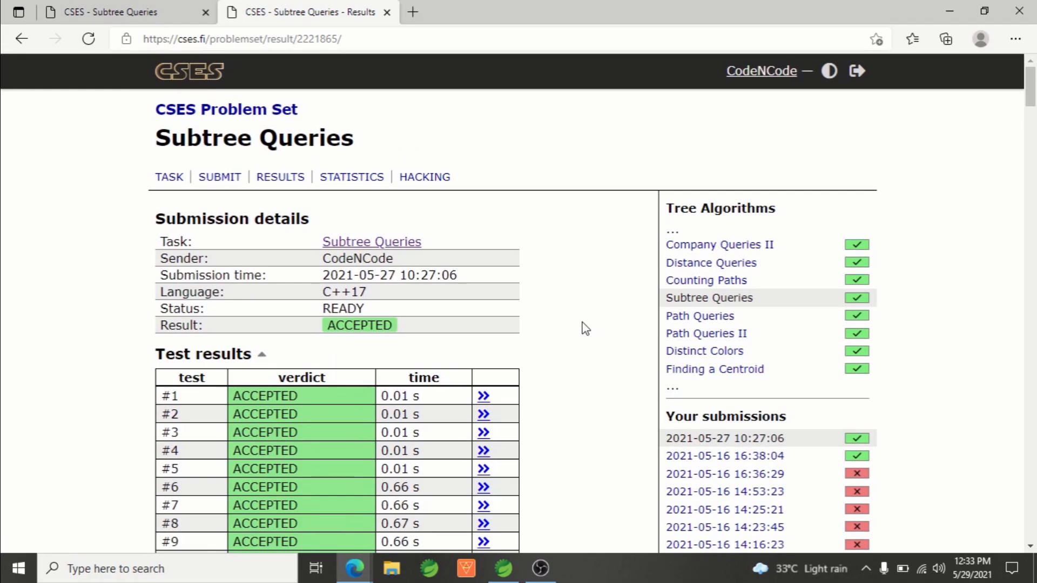